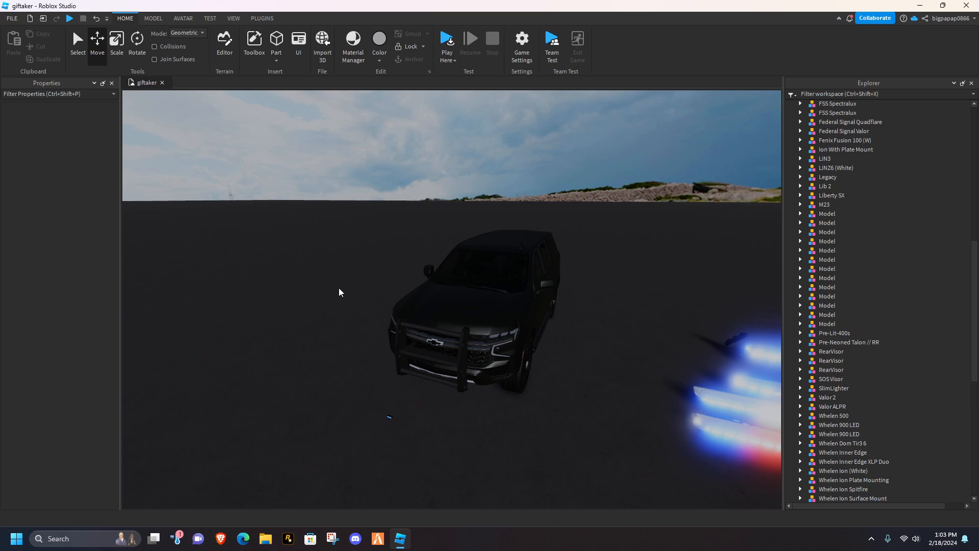
pyautogui.moveTo(640, 351)
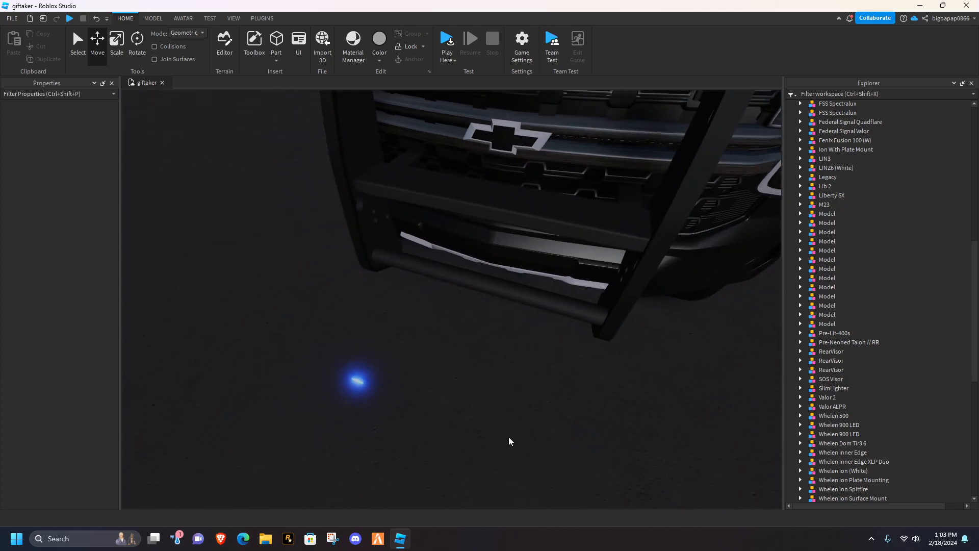
# Create a model named Lightbar in the Tahoe's Body, holding a nested child model
pyautogui.click(359, 381)
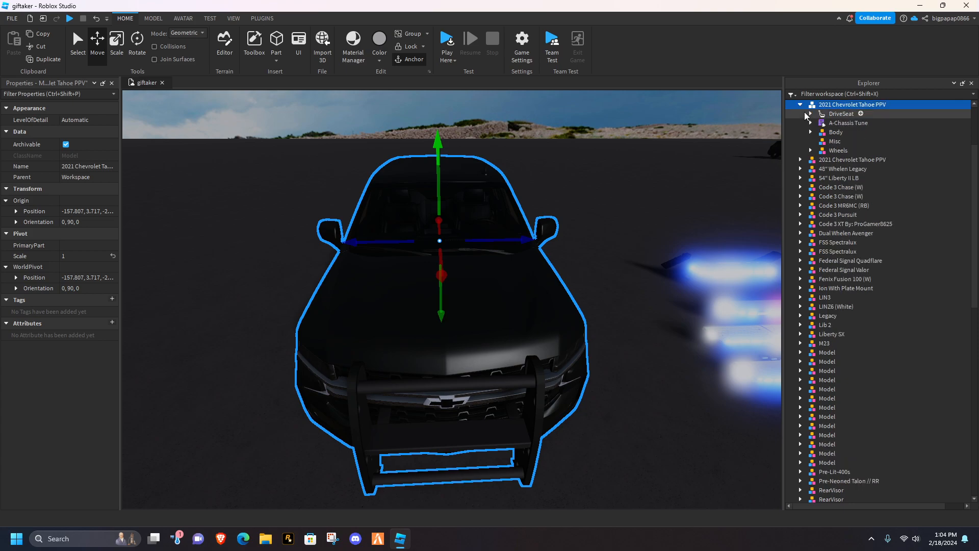
pyautogui.click(835, 132)
pyautogui.write('Lightba')
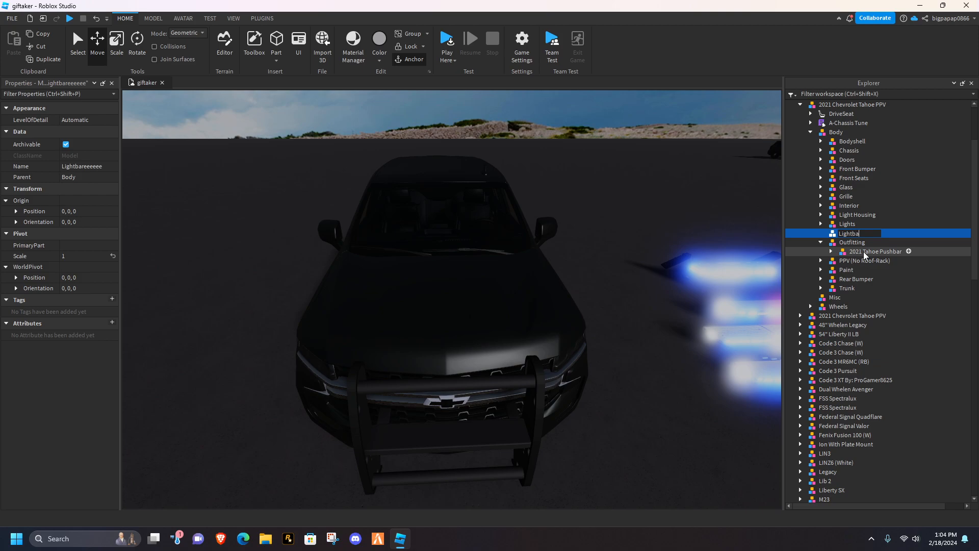
pyautogui.press('Return')
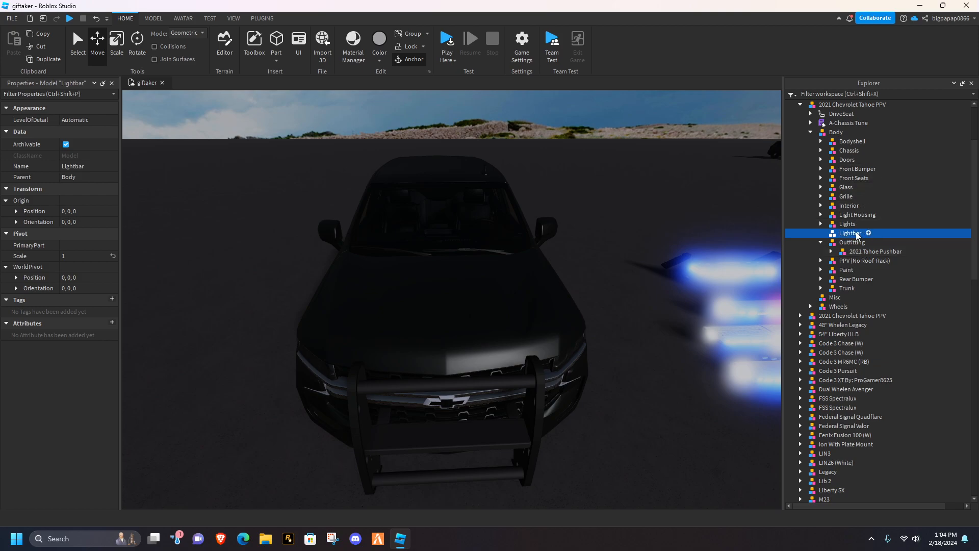
pyautogui.click(812, 233)
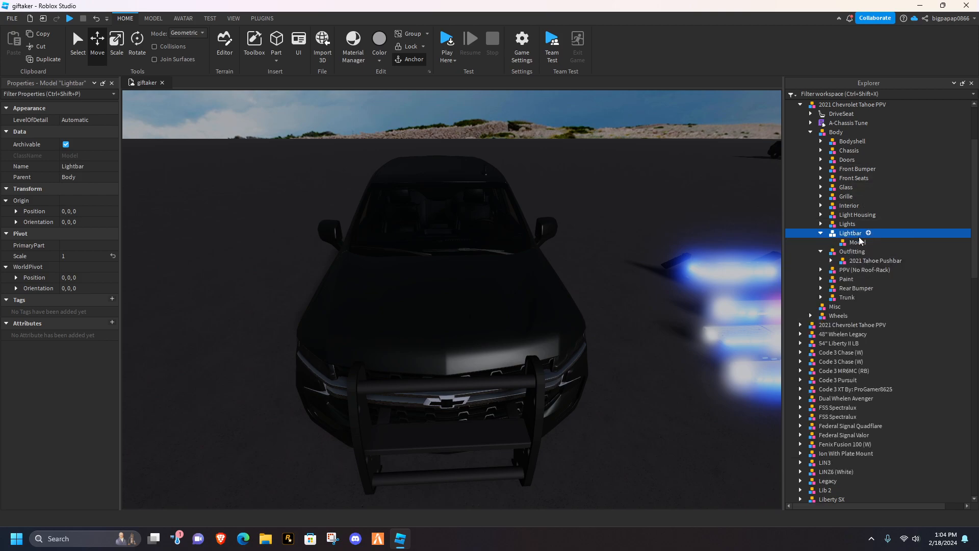
pyautogui.click(857, 242)
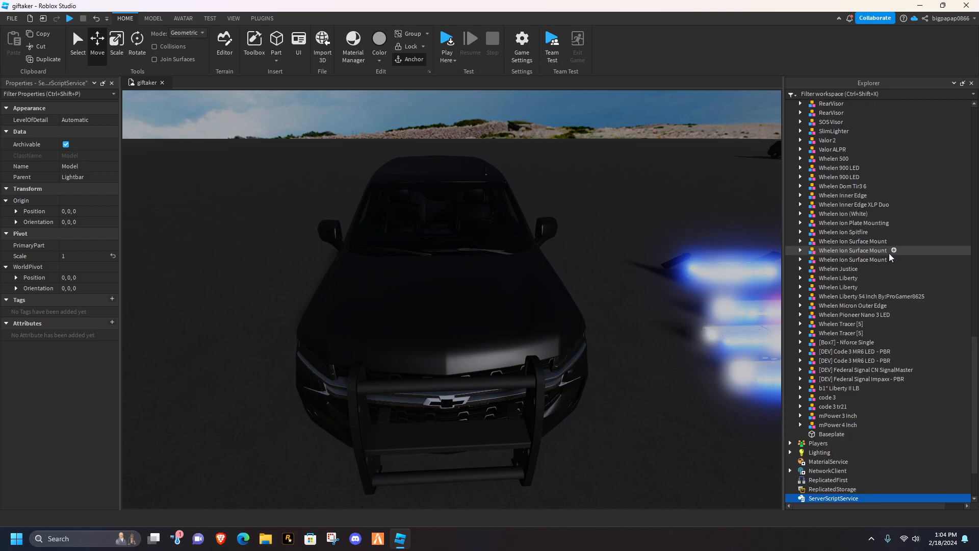
pyautogui.click(857, 260)
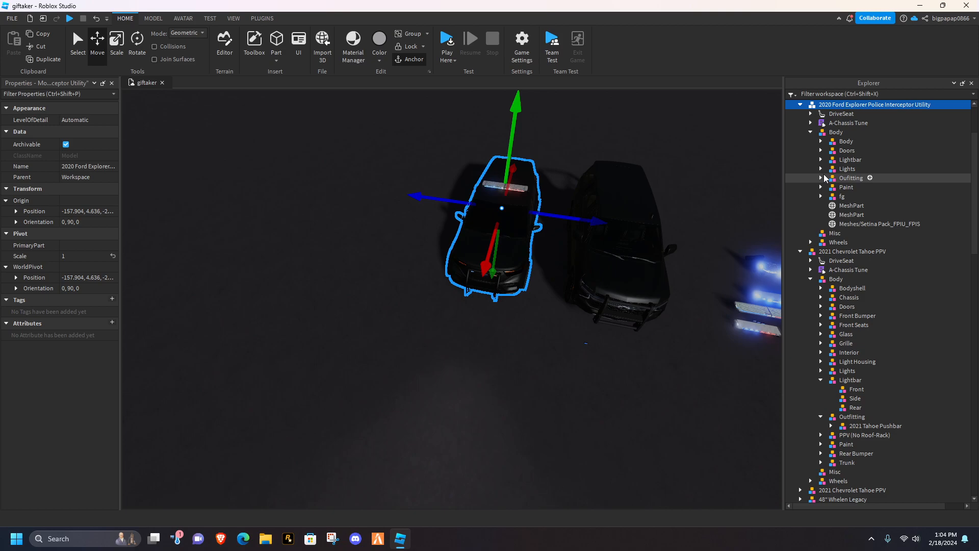
# Copy ELS Folder, Remotes, Strobes, Values, middle and middle1 into the Tahoe's Lightbar
pyautogui.click(821, 160)
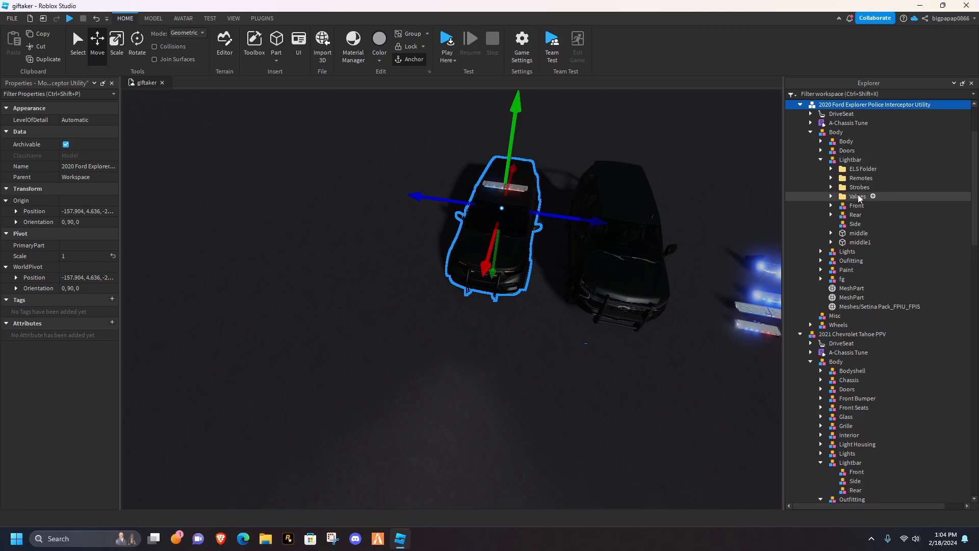
pyautogui.click(862, 168)
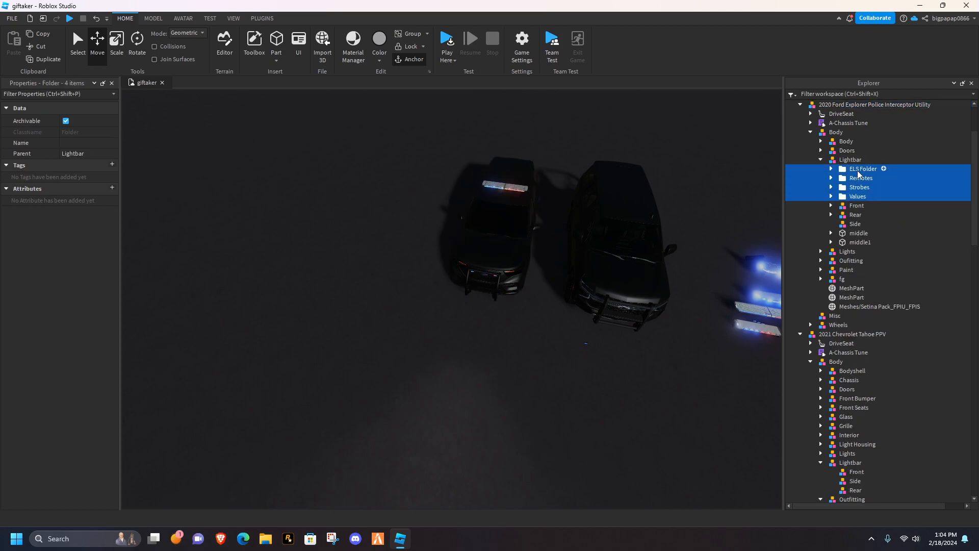
pyautogui.click(857, 233)
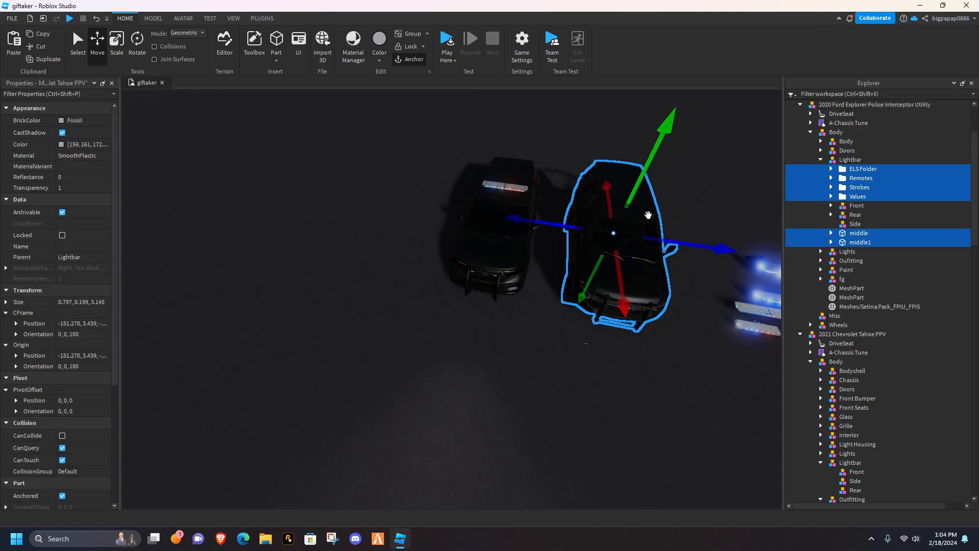
pyautogui.click(851, 203)
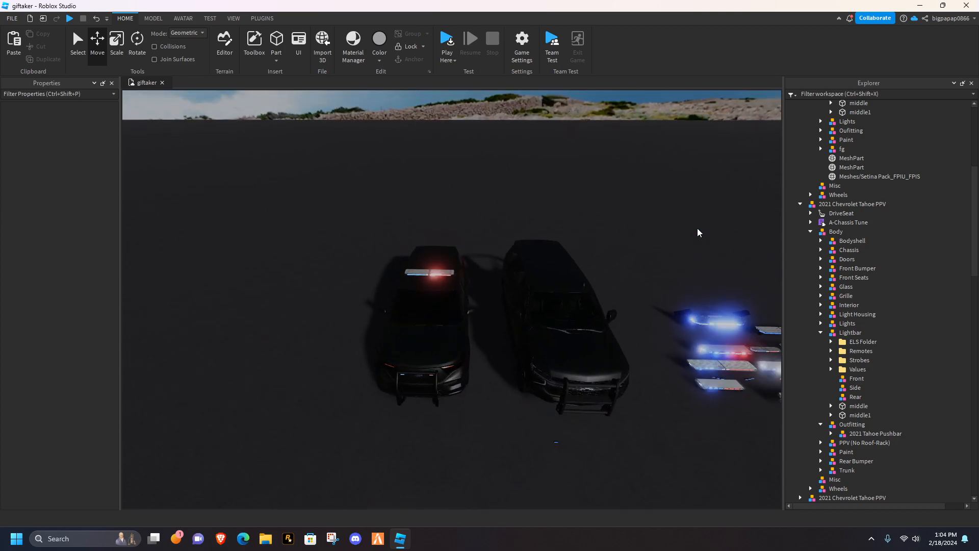
pyautogui.click(312, 325)
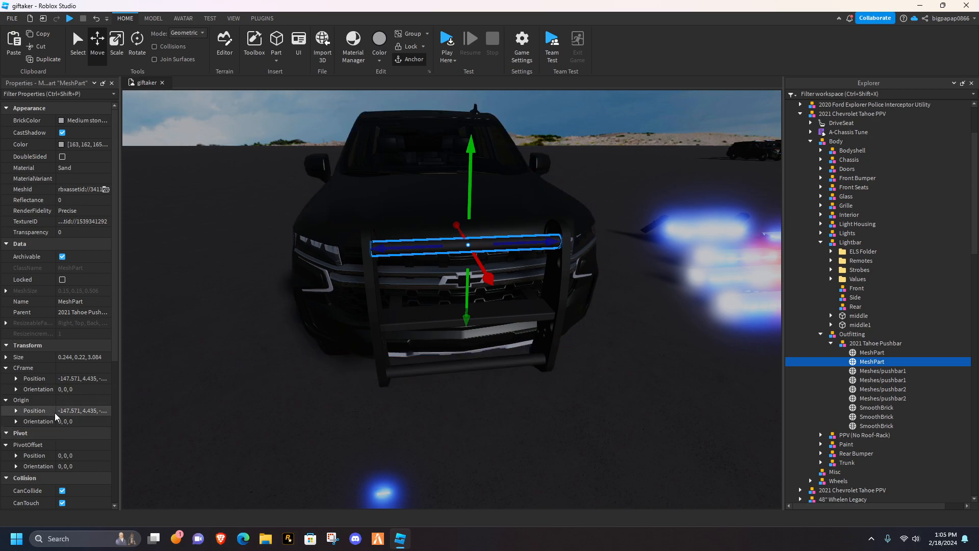
# Paste the pushbar crossbar's Origin Position into the Whelen Ion Surface Mount's Origin Position
pyautogui.click(34, 410)
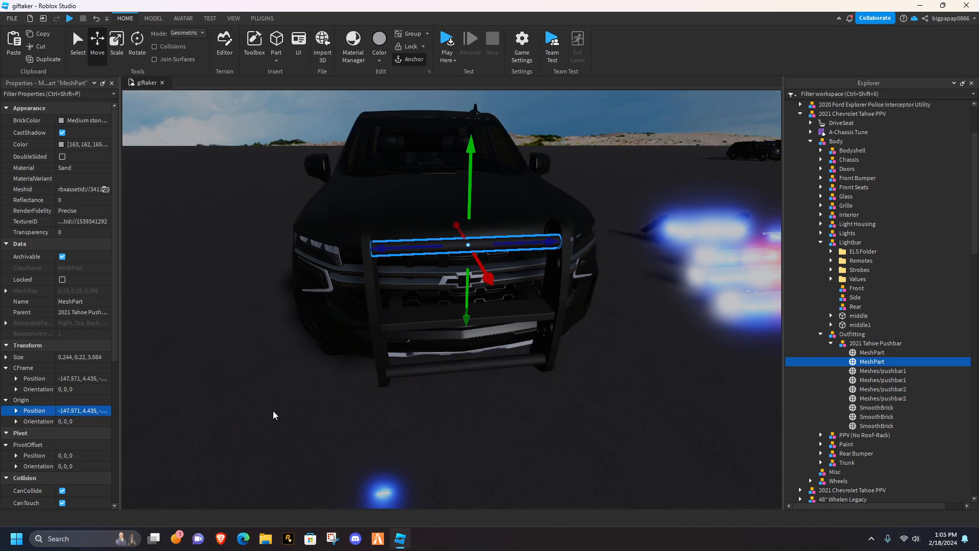
pyautogui.click(852, 497)
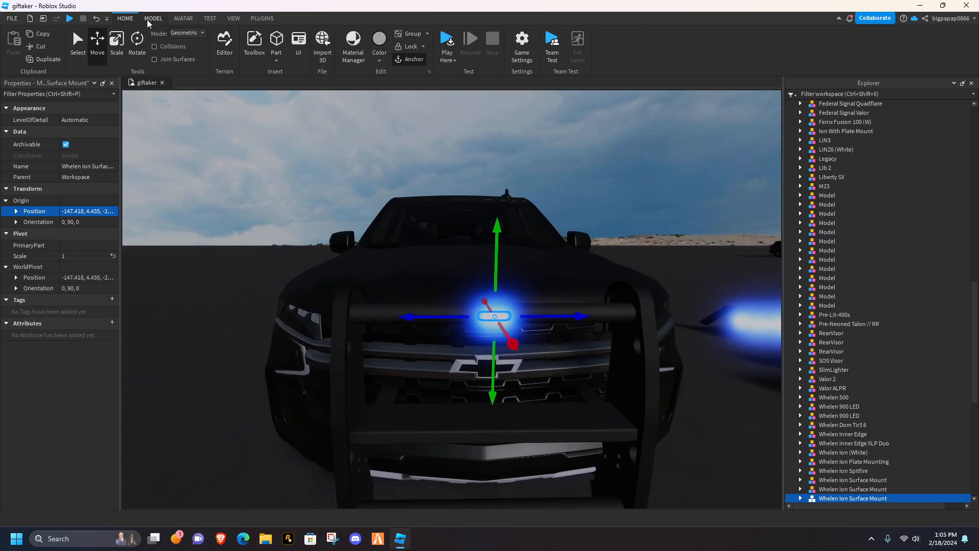
# Enable 1-stud Move snapping to position Whelen lights on either side of the pushbar
pyautogui.click(153, 18)
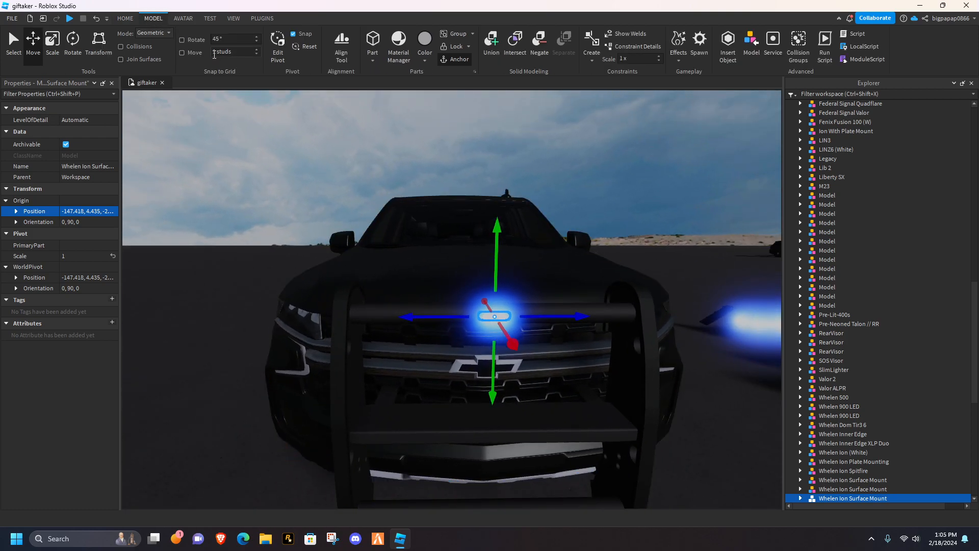
pyautogui.click(182, 52)
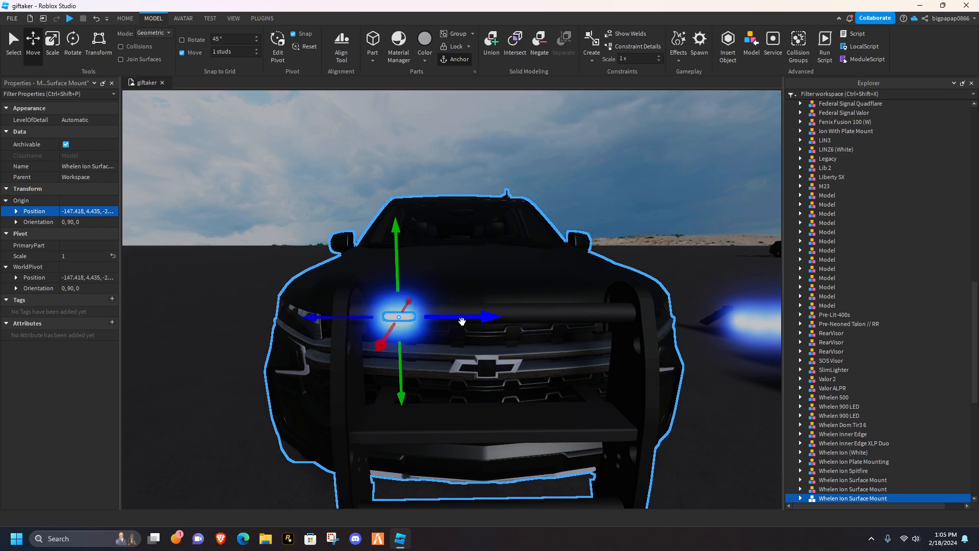
pyautogui.scroll(-3)
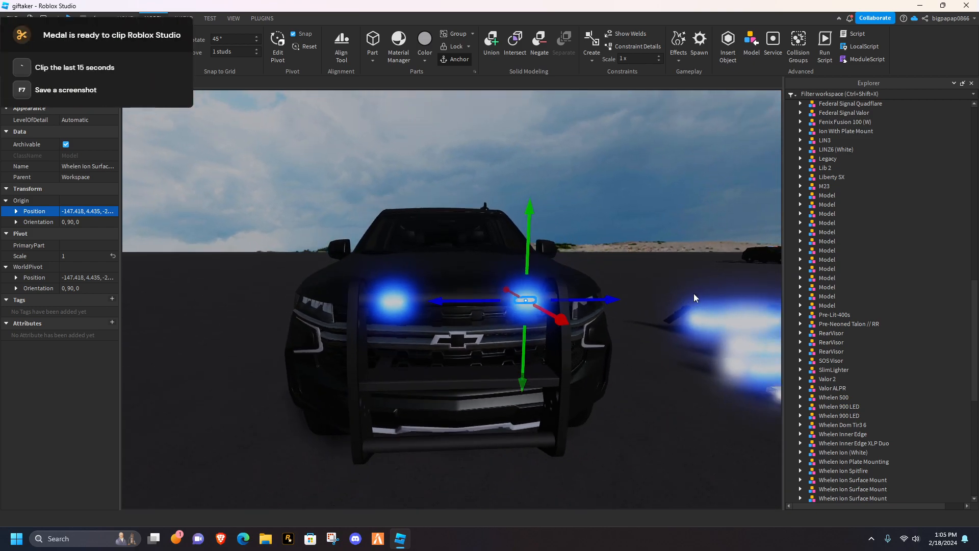
pyautogui.moveTo(646, 293)
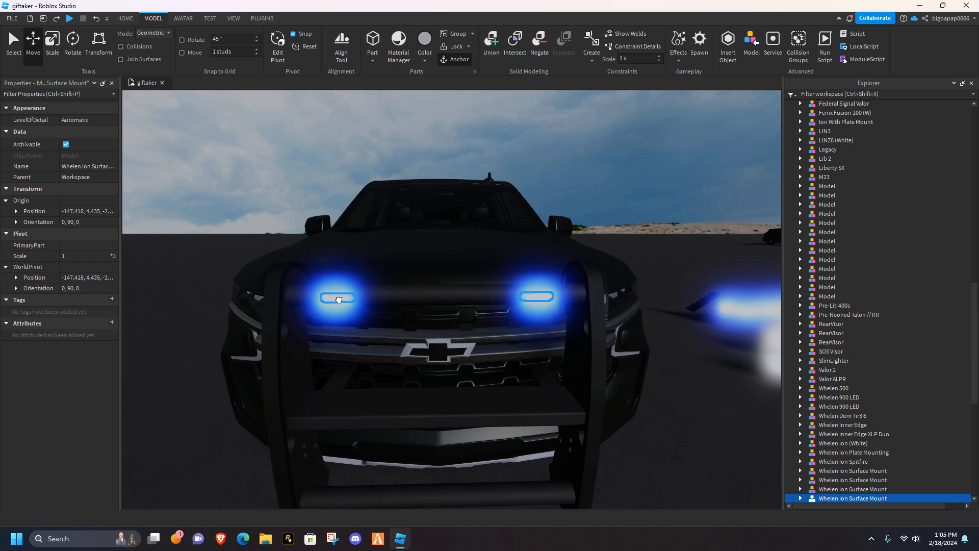
# Move both lights into Lightbar Front, keeping the Neon parts there and housings in Outfitting
pyautogui.click(853, 446)
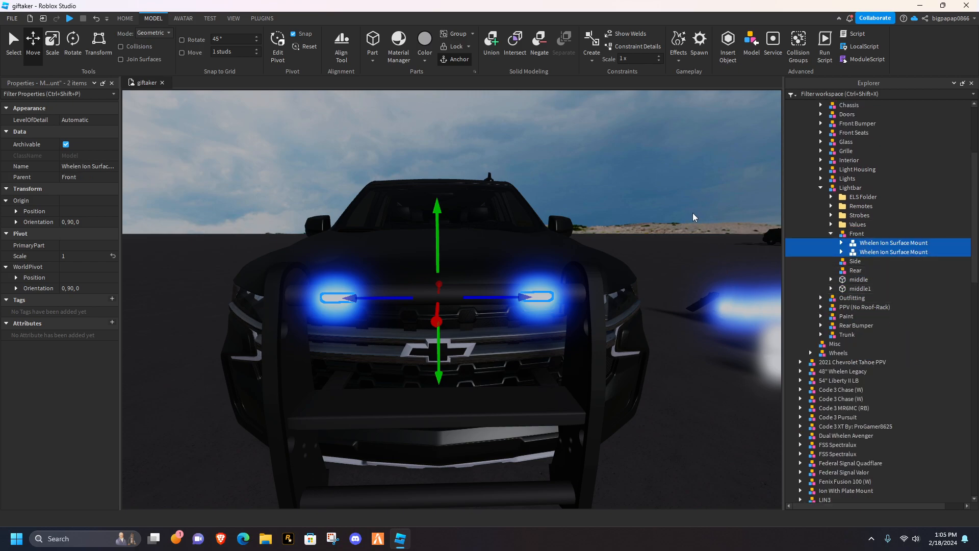
pyautogui.click(841, 242)
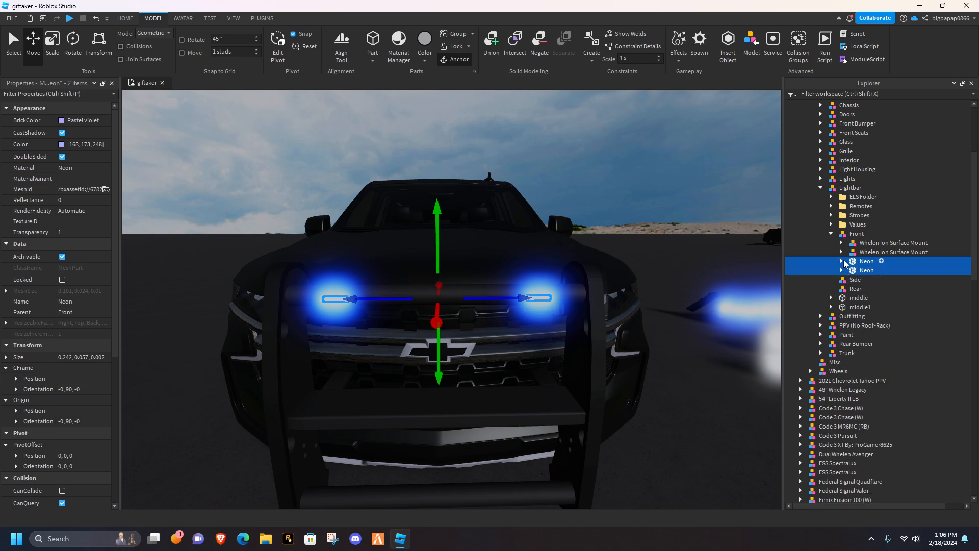
pyautogui.click(892, 243)
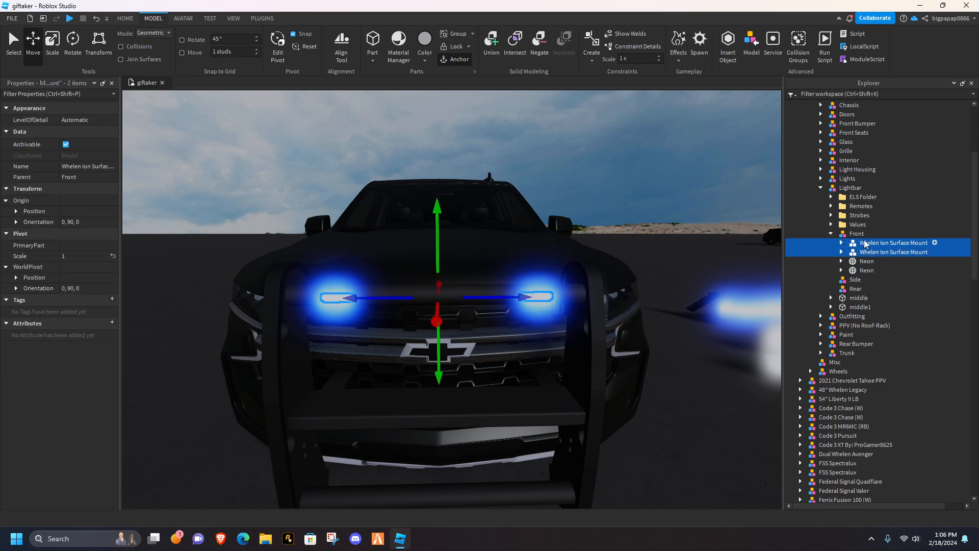
pyautogui.click(831, 316)
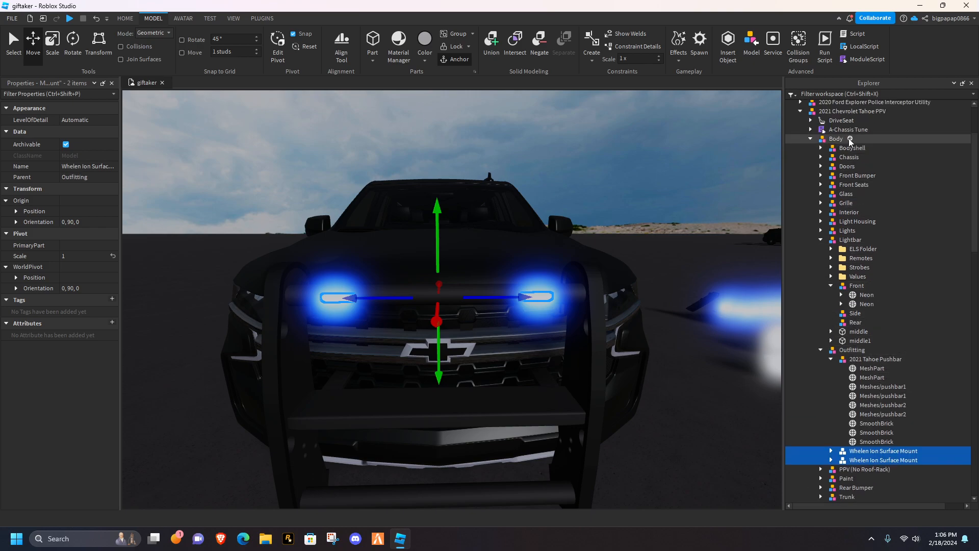
pyautogui.click(835, 139)
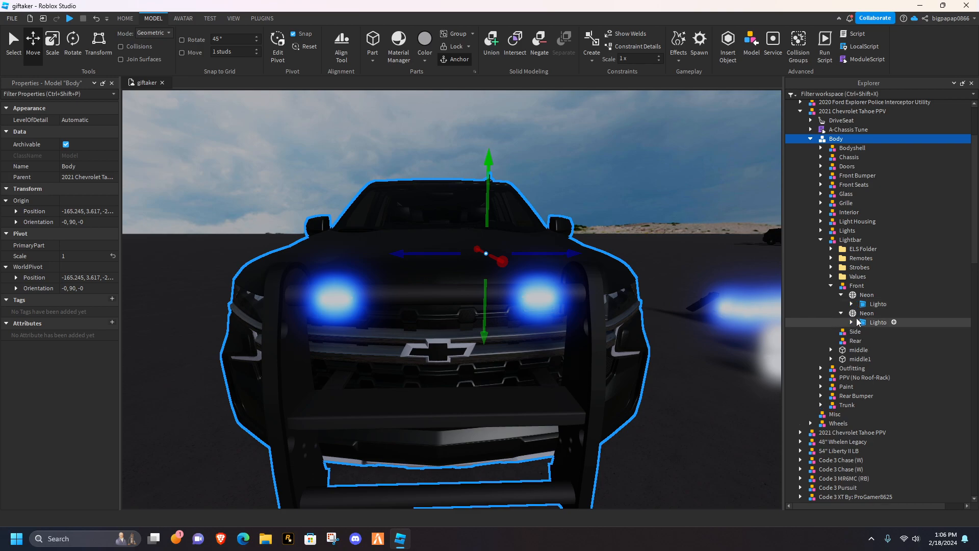
# Rename the two Neon MeshParts under Lightbar > Front to e1 and e2
pyautogui.click(879, 322)
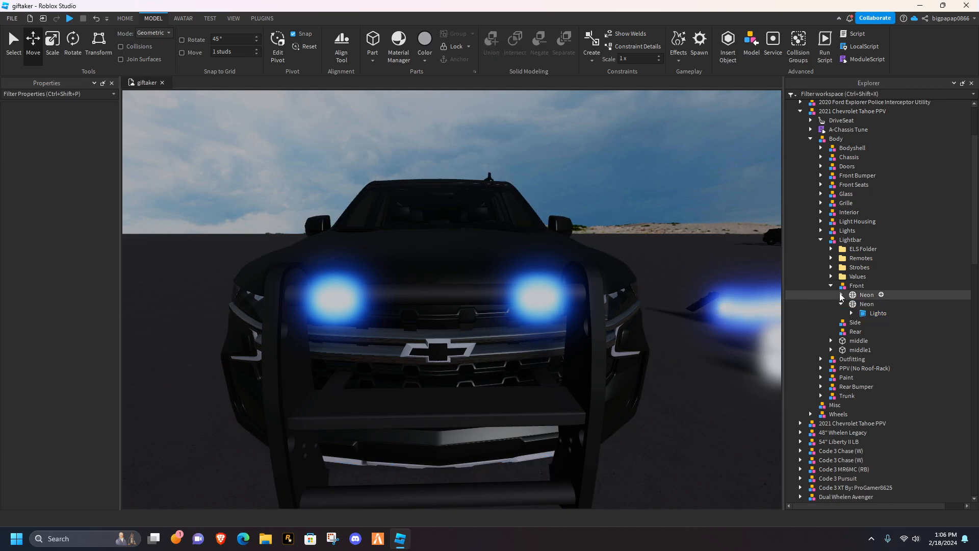
pyautogui.click(867, 294)
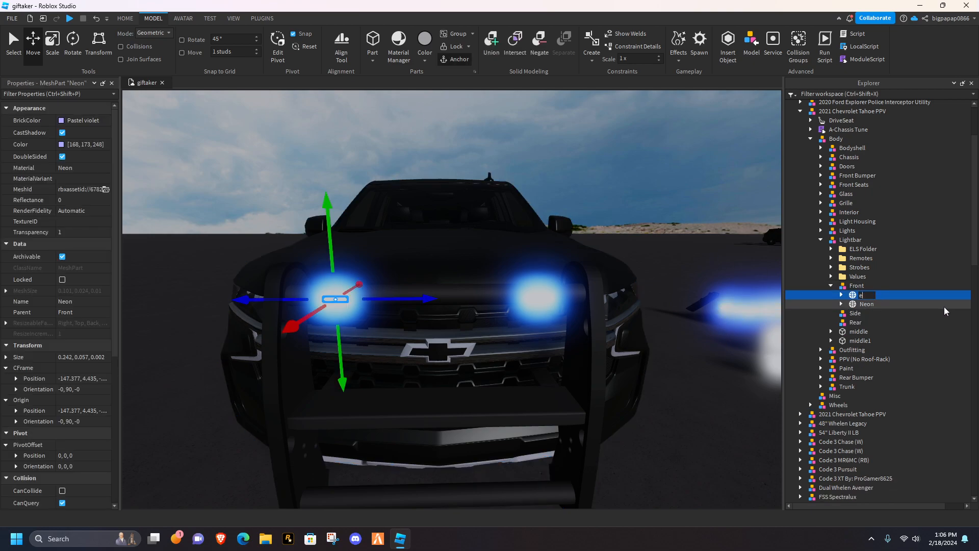
pyautogui.click(866, 304)
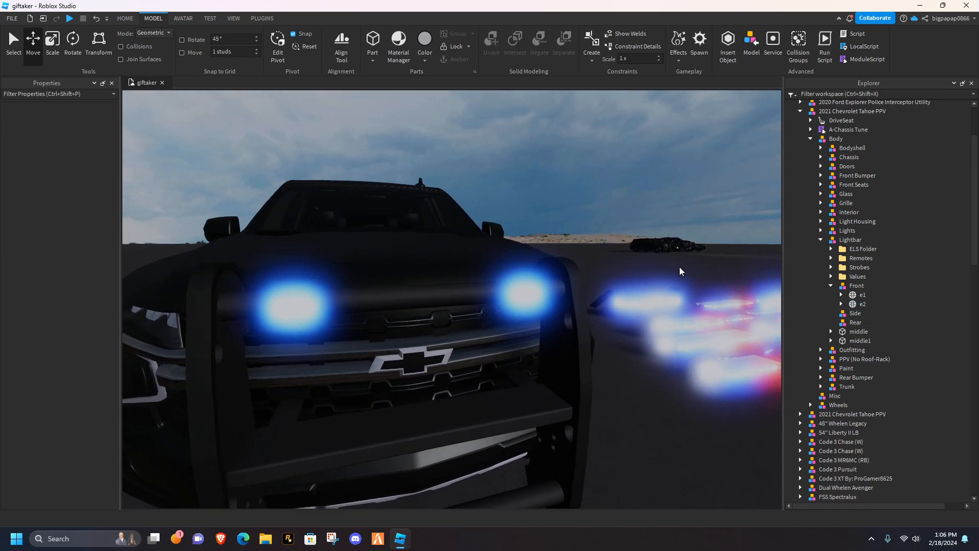
pyautogui.click(862, 303)
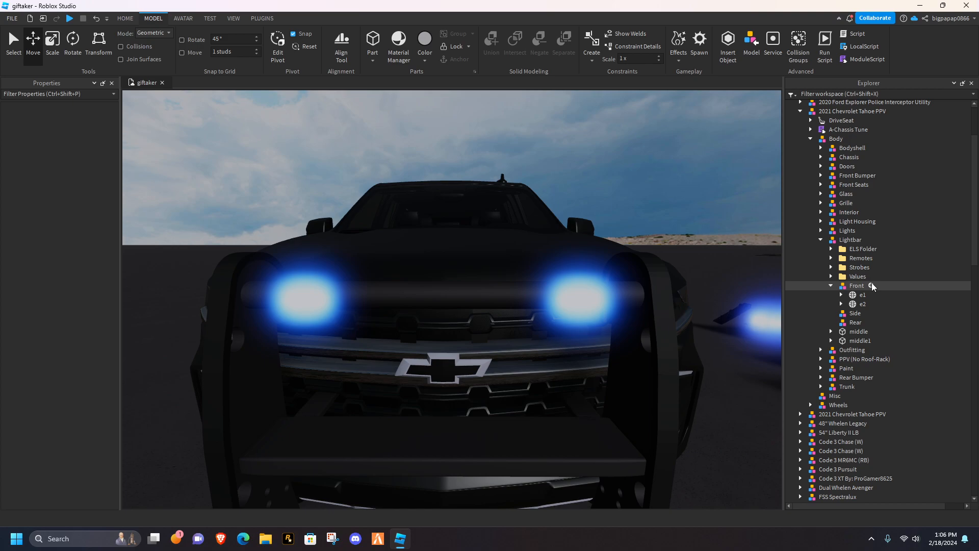
pyautogui.click(872, 286)
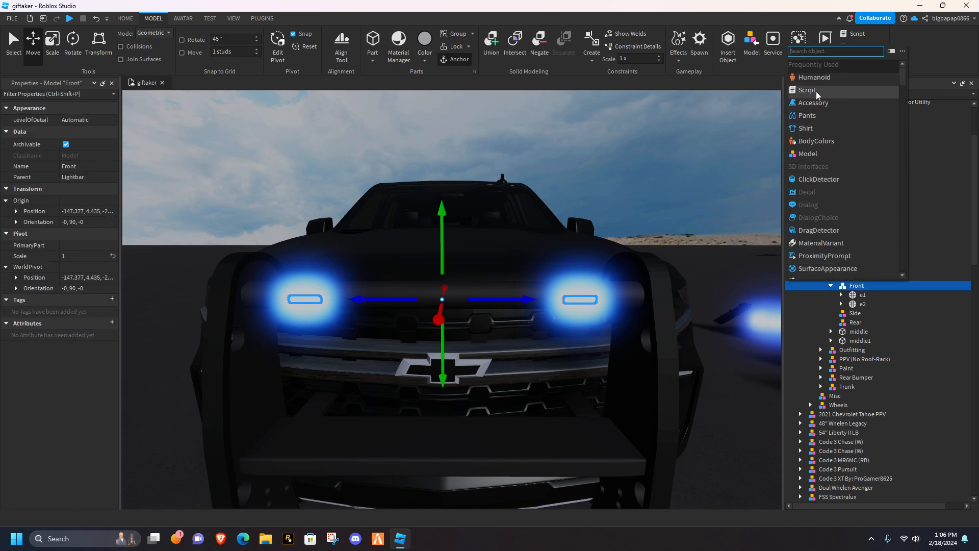
# Add a Script under Front and delete its placeholder print code
pyautogui.click(808, 90)
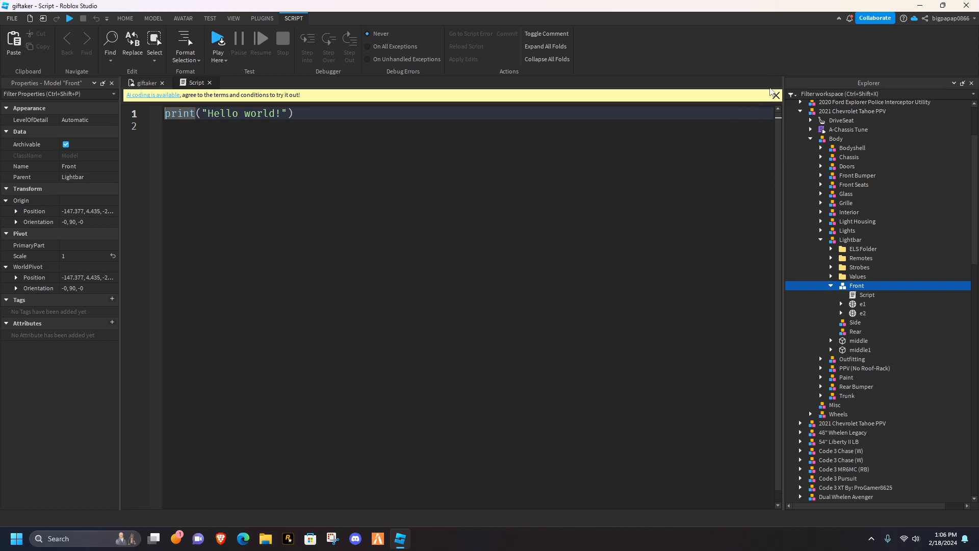
pyautogui.click(776, 95)
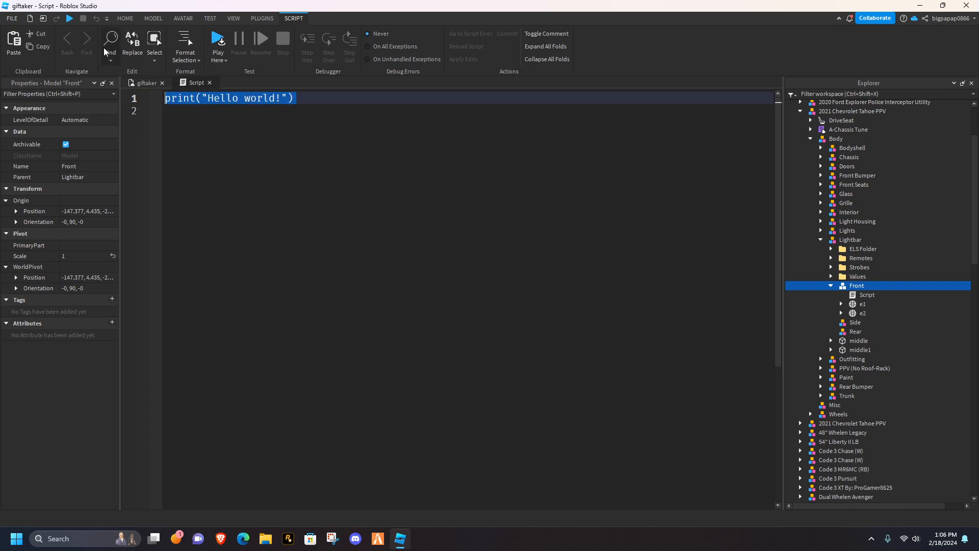
pyautogui.press('Delete')
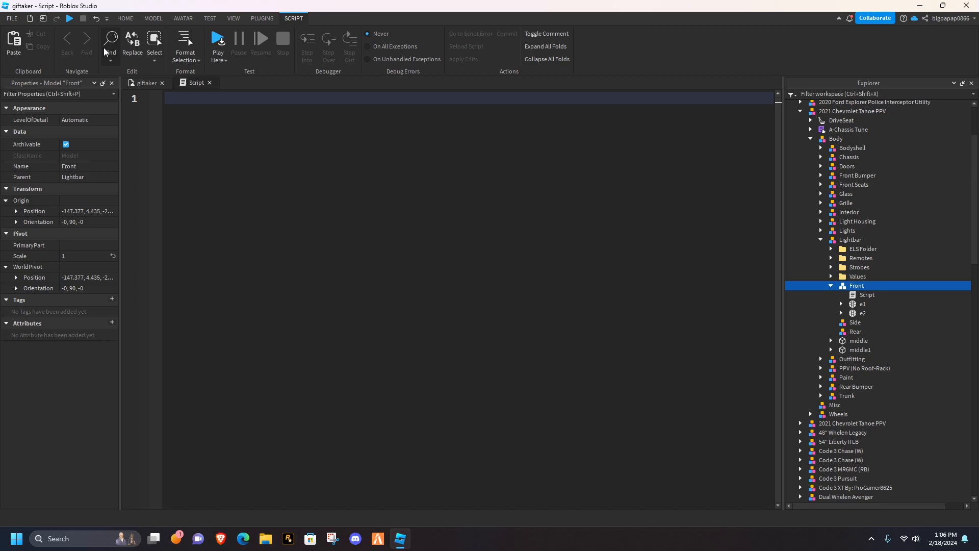
# Write veh = script.Parent.Parent.Front and a while-true loop checking on and park equal 1
pyautogui.write('veh =')
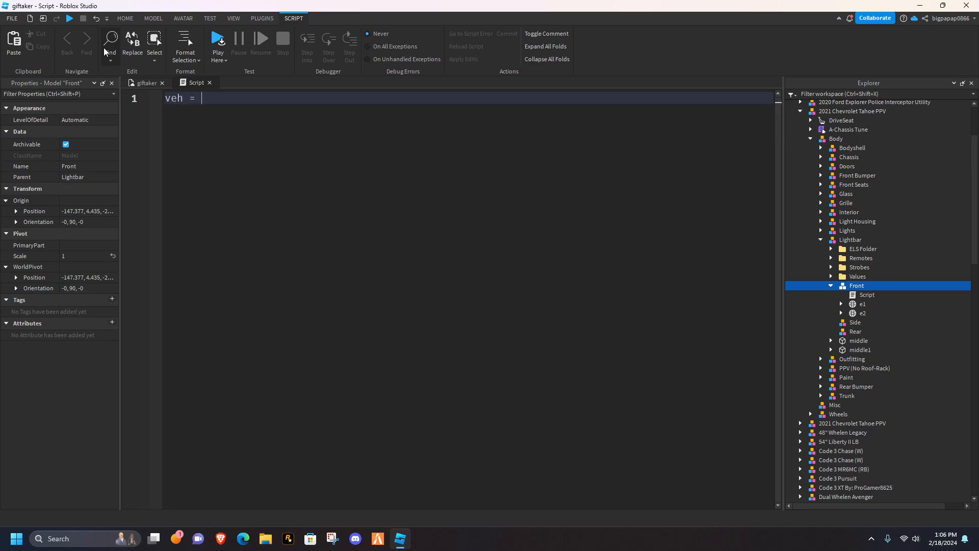
pyautogui.write('script.Parent.Parent.Front')
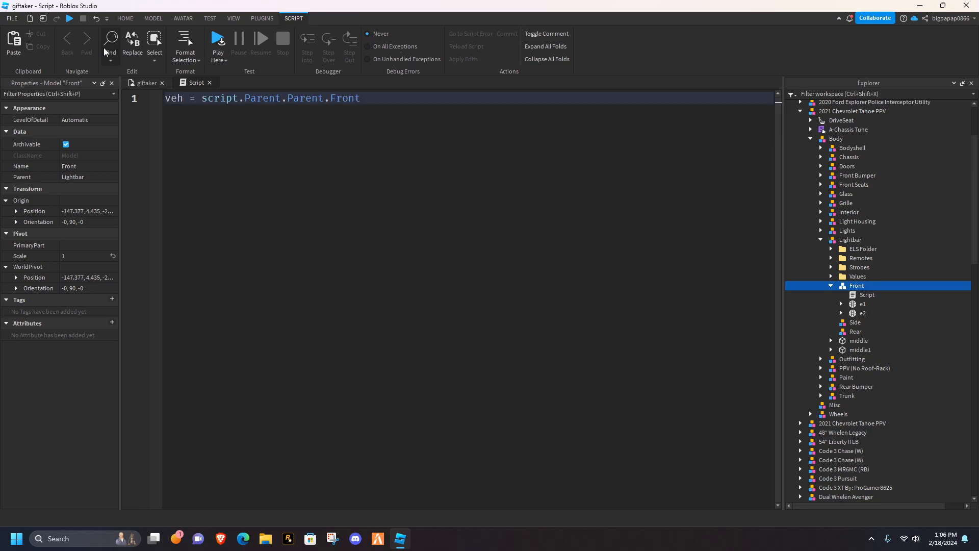
pyautogui.write('while true do')
pyautogui.write('wait(')
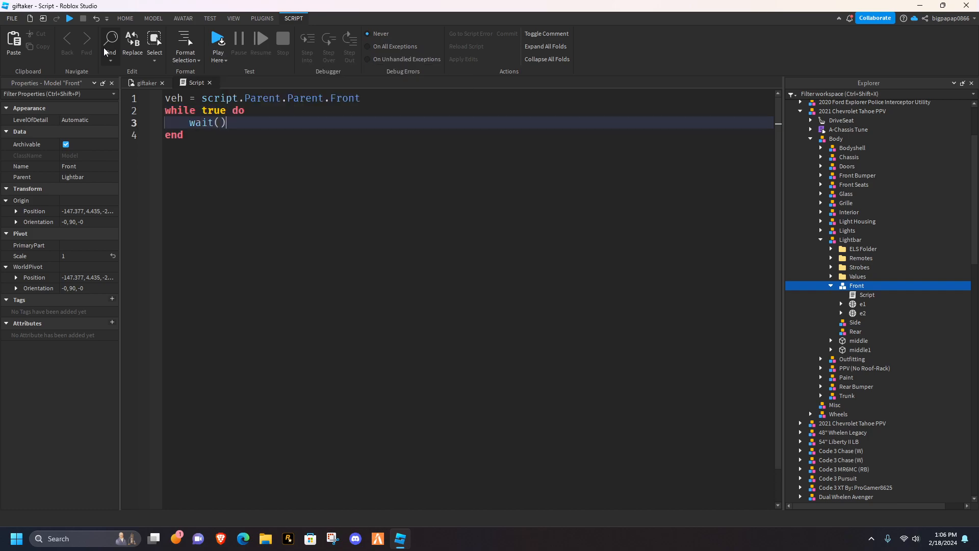
pyautogui.write('if script.Parent.Parent.Values')
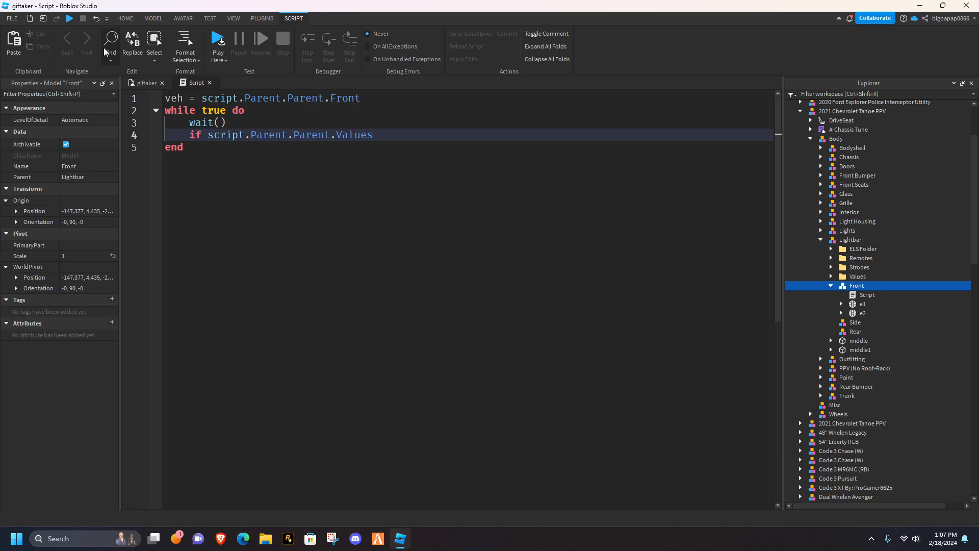
pyautogui.write('.on.v')
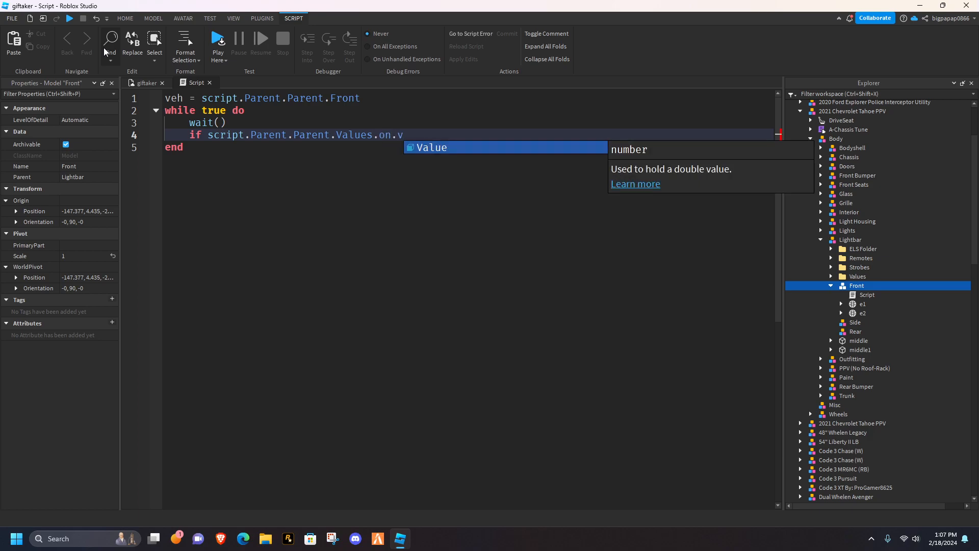
pyautogui.write('Value == 1')
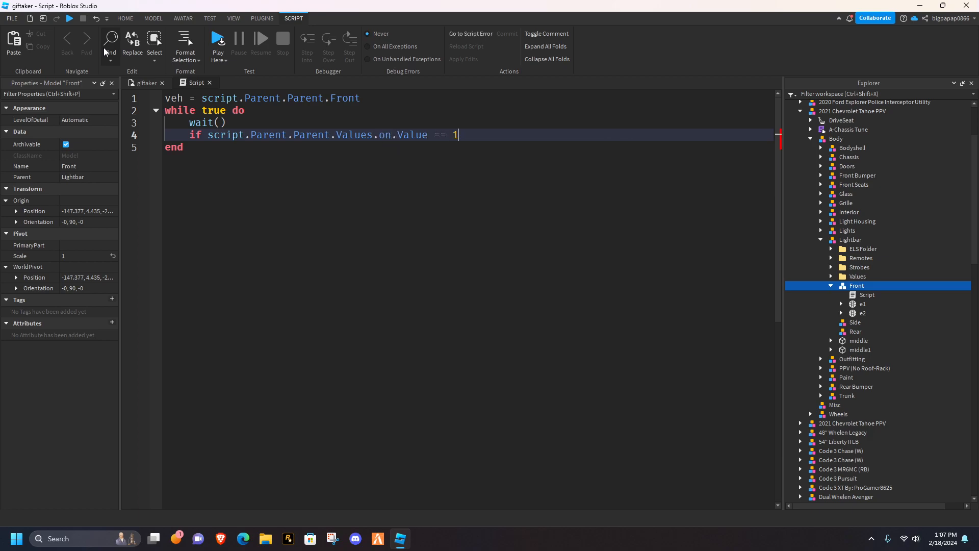
pyautogui.write('and script.Parent.Parent.Values.park.Value')
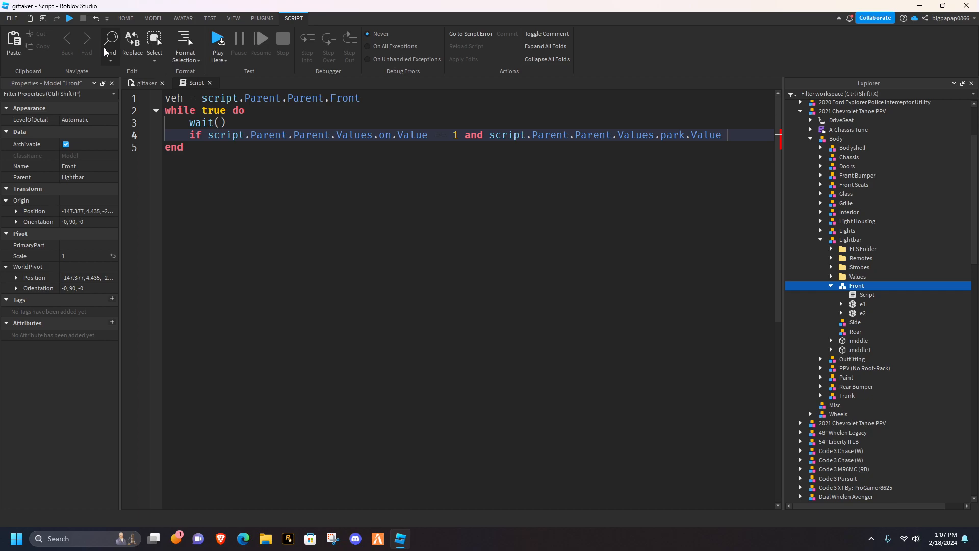
pyautogui.write('== 1 then')
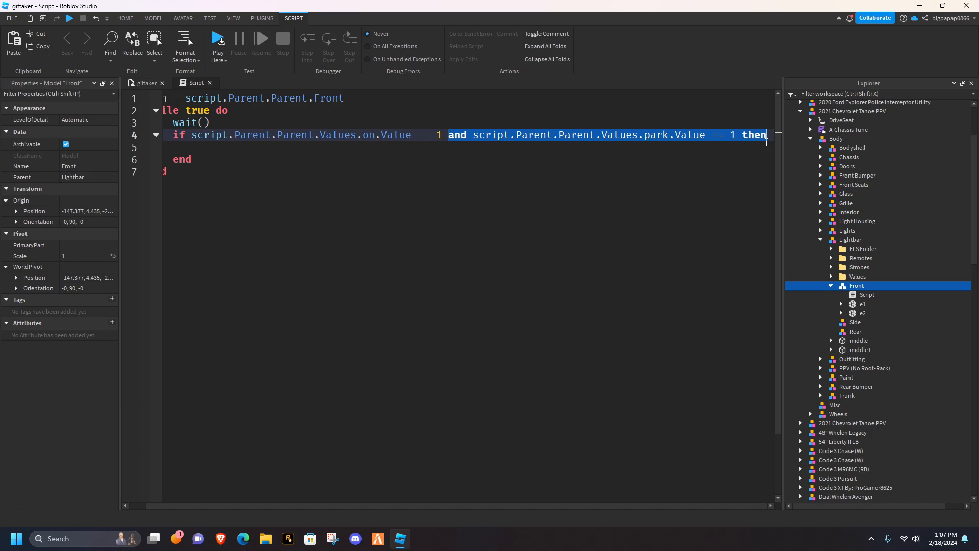
pyautogui.click(309, 164)
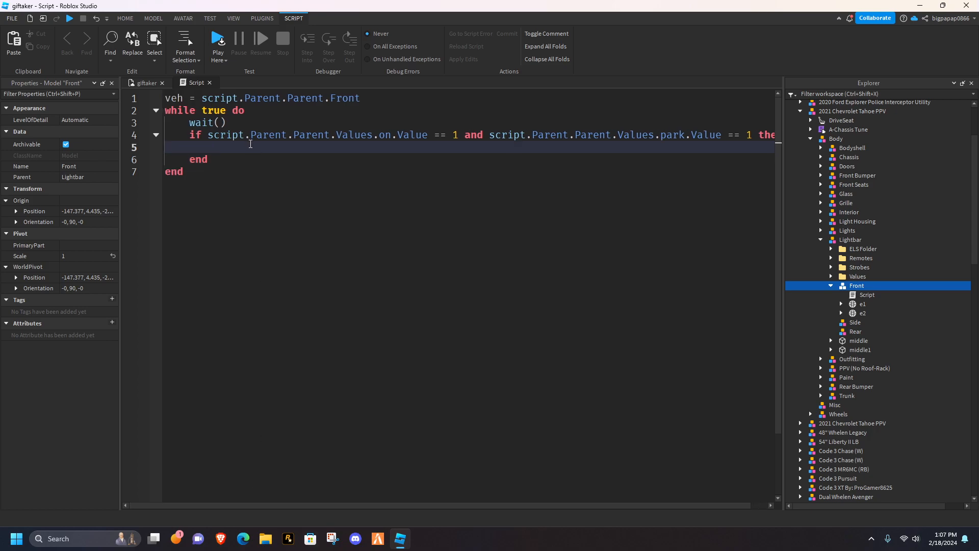
# Add a stage 2 elseif toggling e1 and e2 Lighto.Enabled with 0.3-second waits
pyautogui.write('veh.e1.')
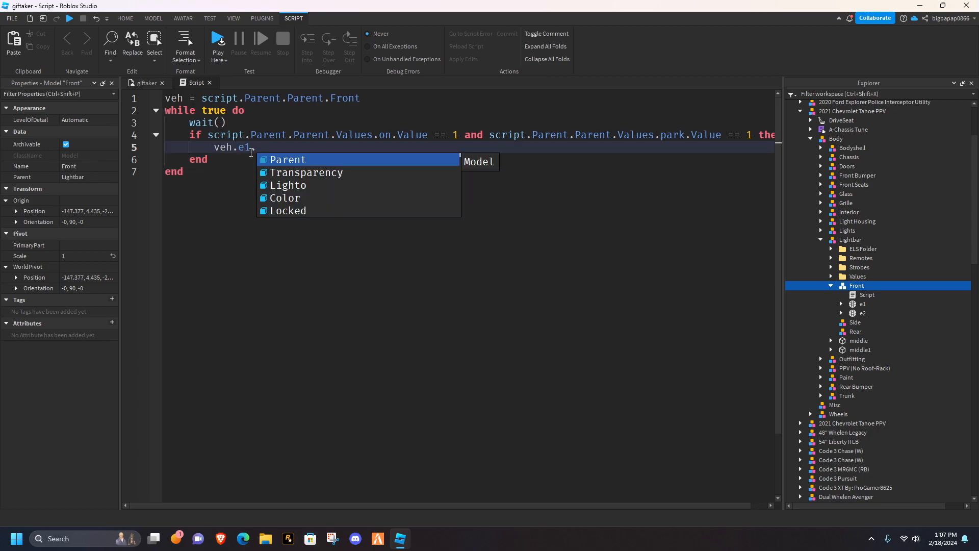
pyautogui.write('Lighto.en')
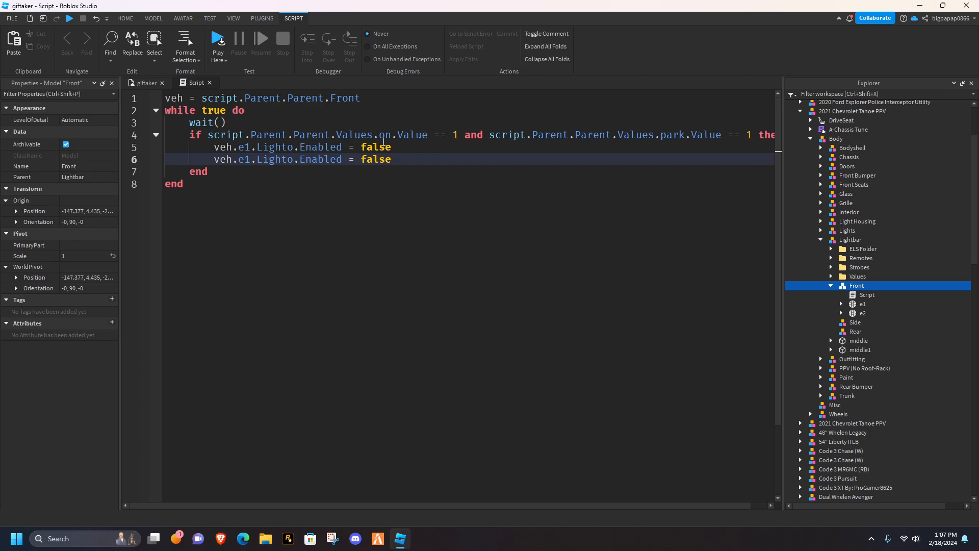
pyautogui.write('2')
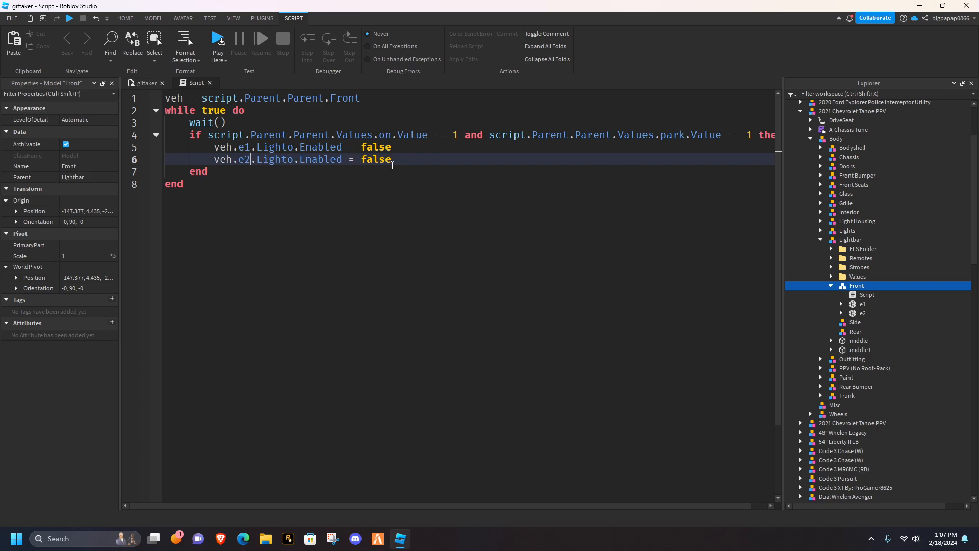
pyautogui.write('elseif script.Parent.Parent.v')
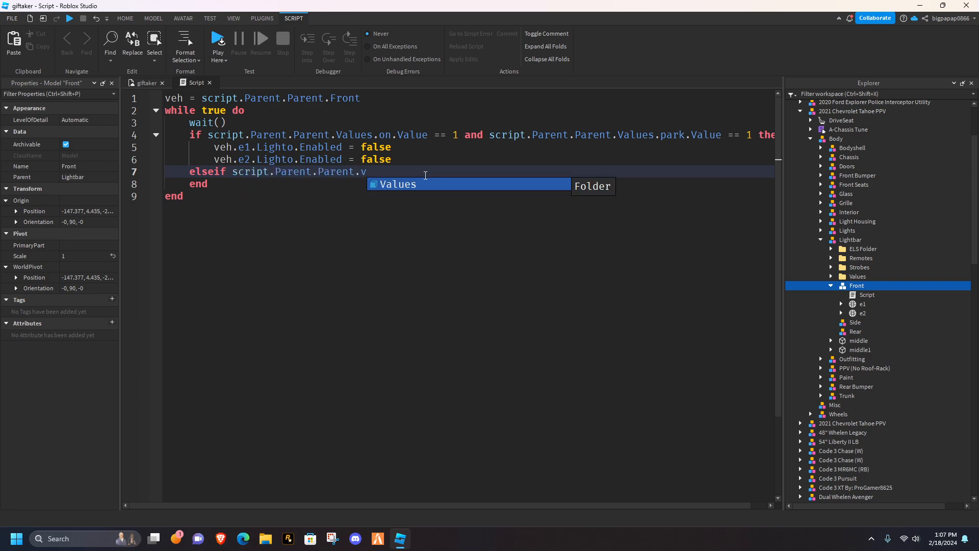
pyautogui.write('alues.on.Value ==')
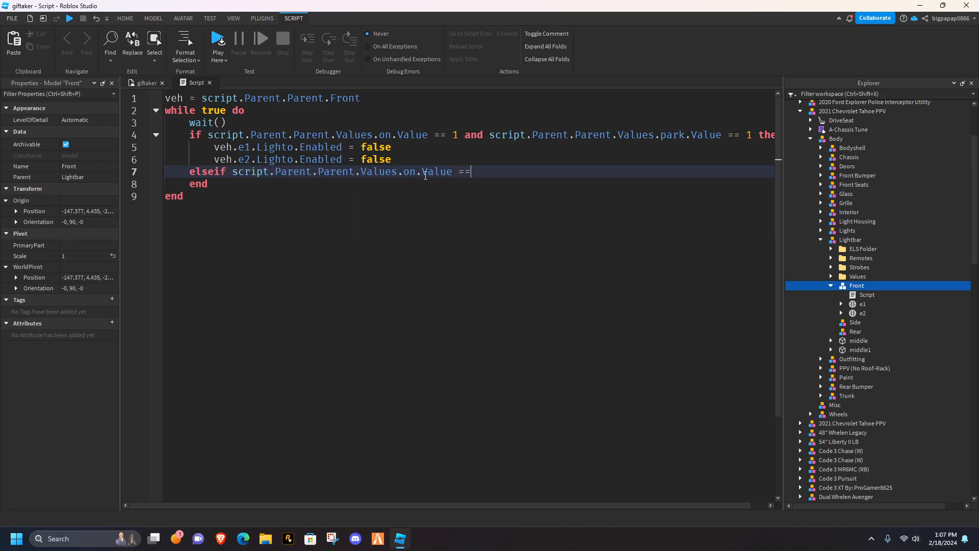
pyautogui.write('2 and')
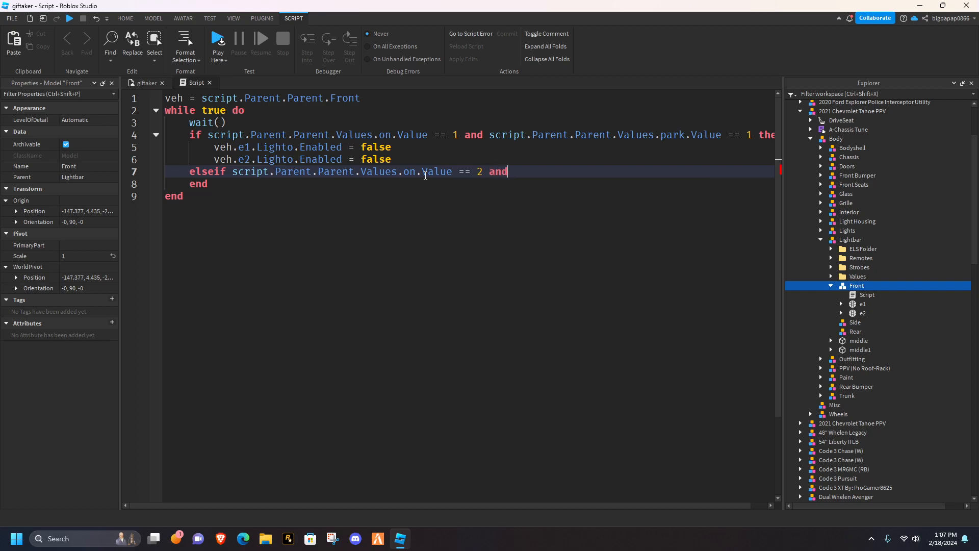
pyautogui.write('script..true')
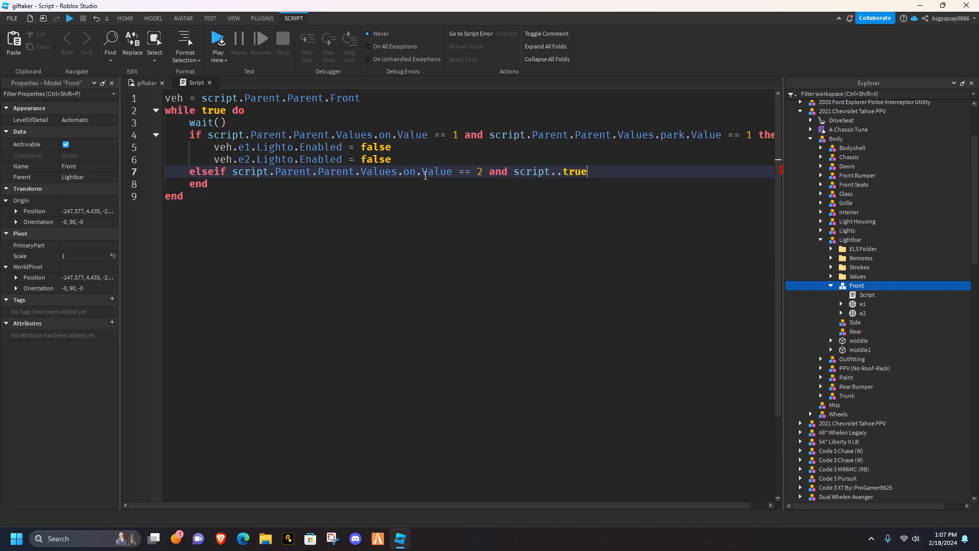
pyautogui.write('Parent.Parent.Values.a')
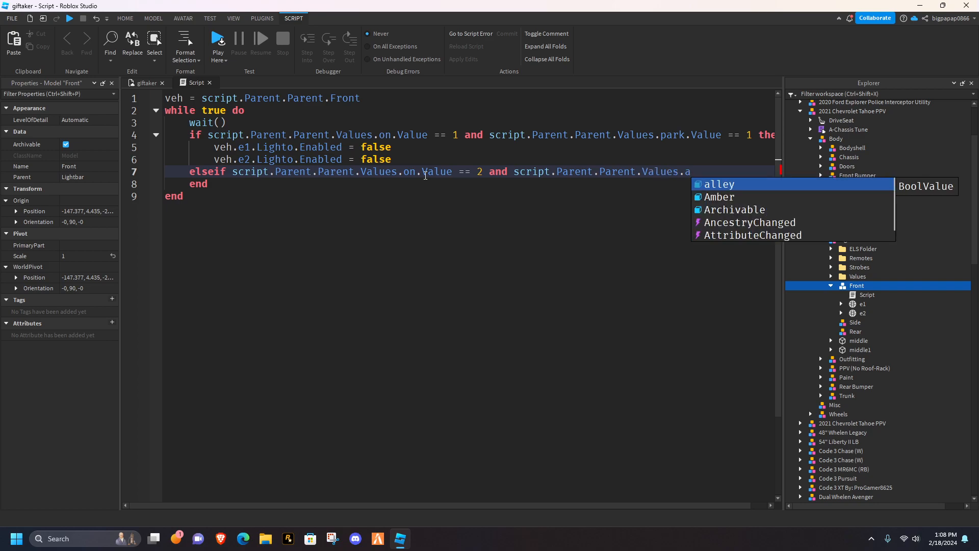
pyautogui.write('park.Value == 1')
pyautogui.write('veh.e2.Lighto.Enabled = true')
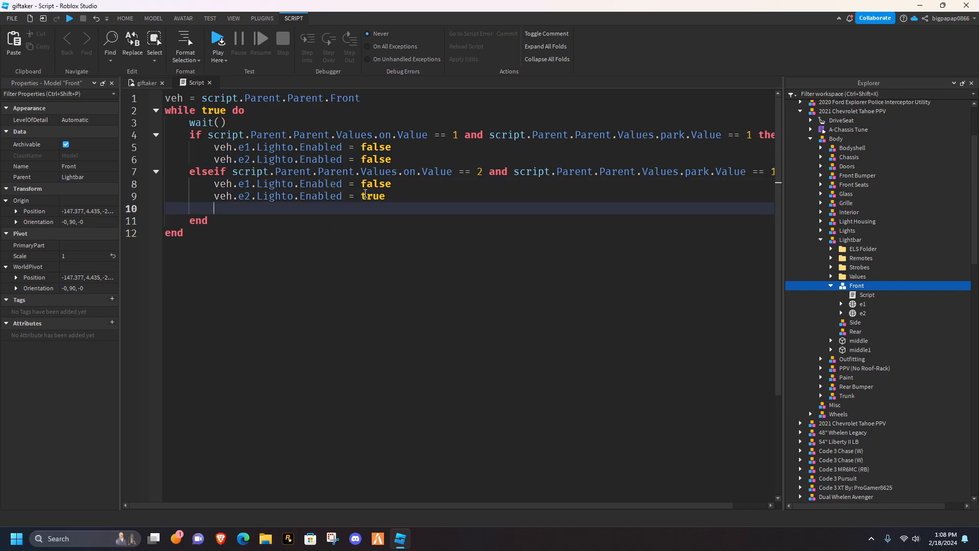
pyautogui.write('wait(0.1)')
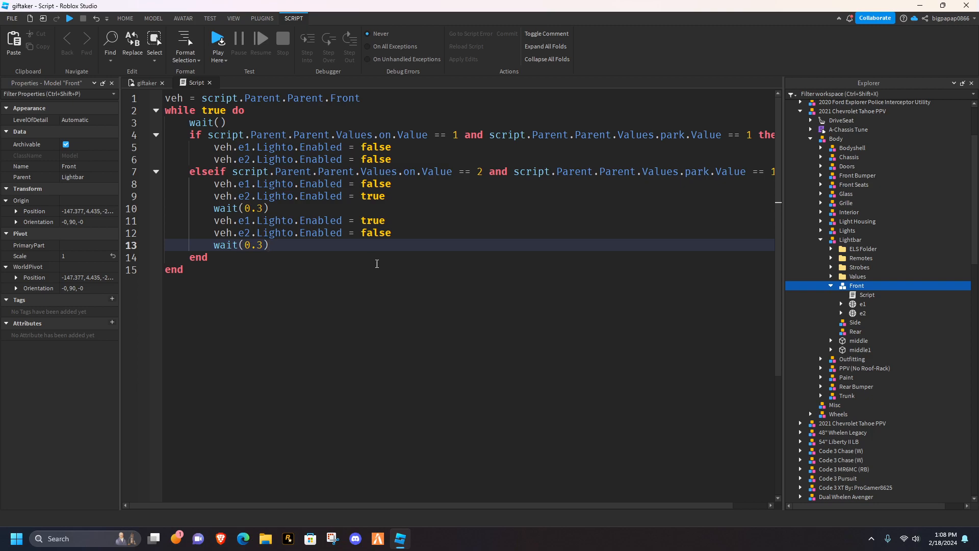
pyautogui.moveTo(300, 257)
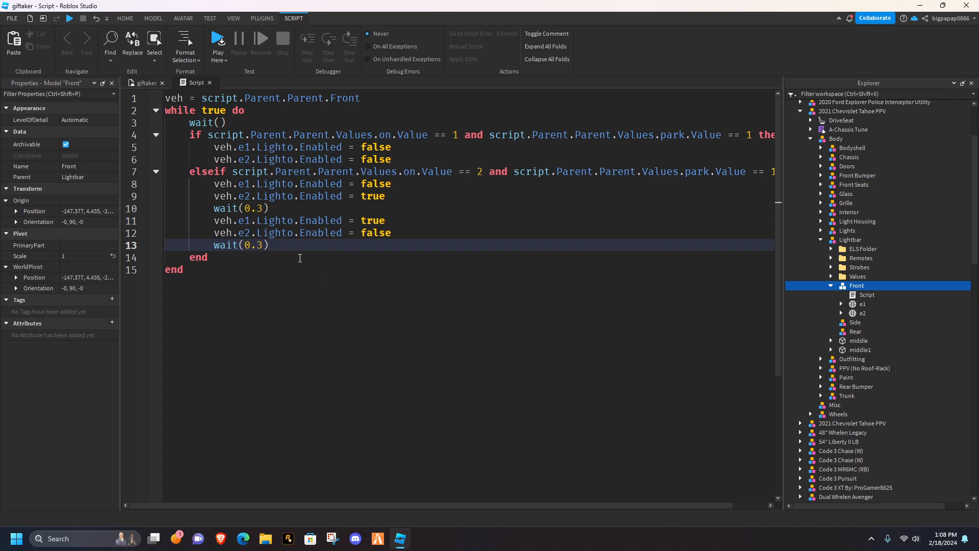
# Write an elseif for on.Value == 3 with the park check, alternating e1/e2 every 0.1 seconds
pyautogui.press('enter')
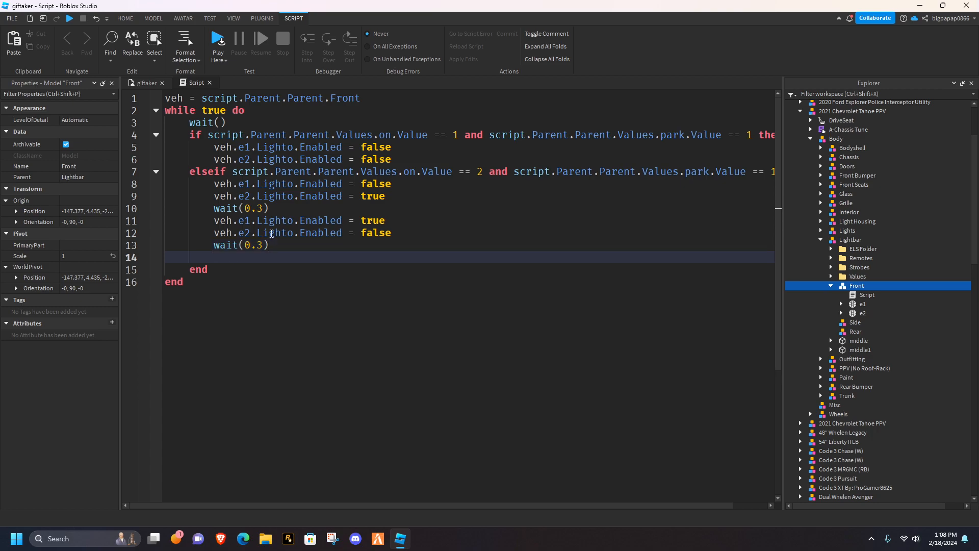
pyautogui.write('elseif script.Parent.Parent.Values.on.Value == 3 anmd')
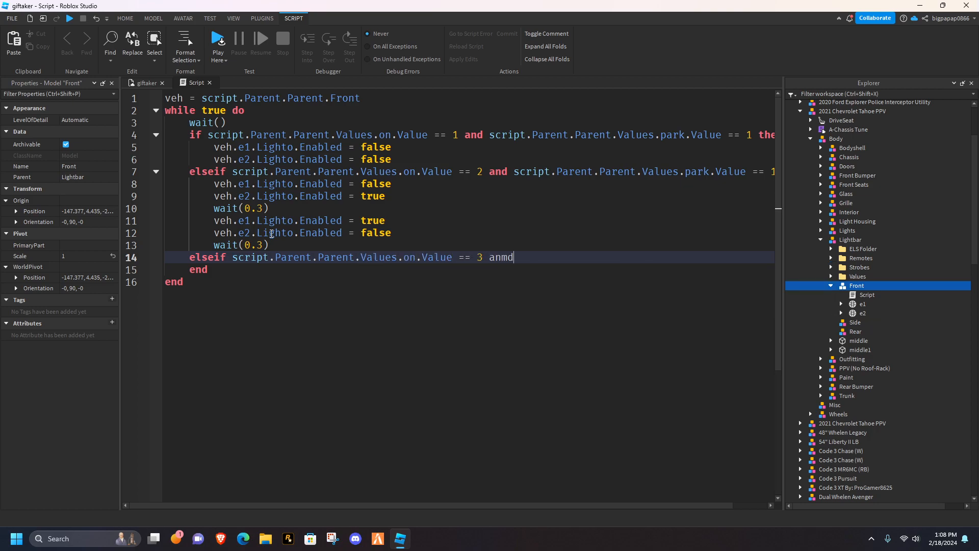
pyautogui.write('and script.Parent.Parent.Values.park.Value')
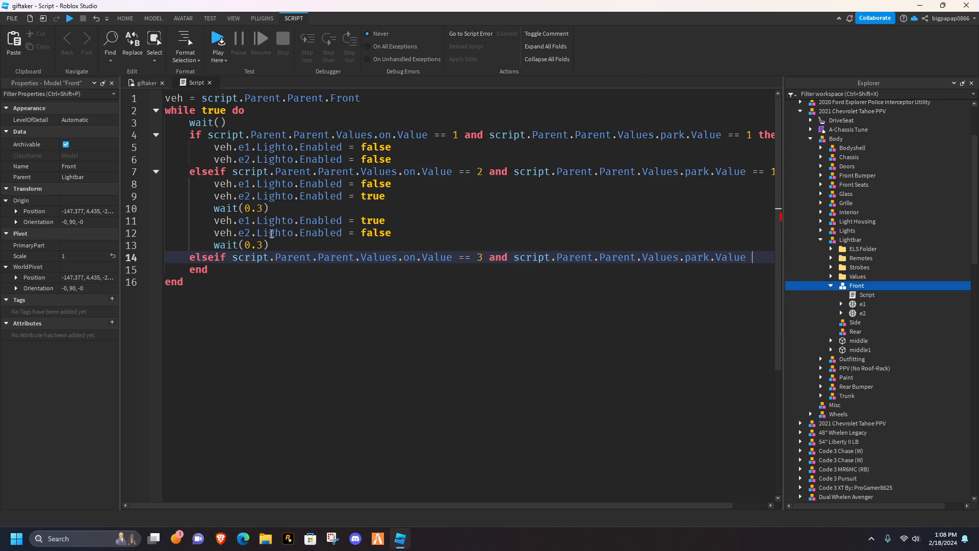
pyautogui.press('Return')
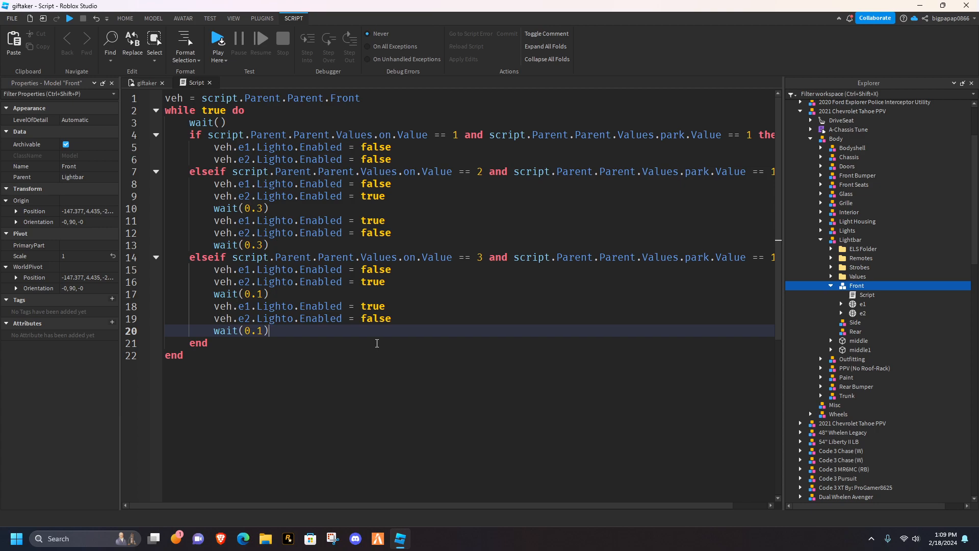
# Add an elseif park.Value == 0 branch flashing e1/e2 every 0.9 seconds, then begin an else
pyautogui.write('els')
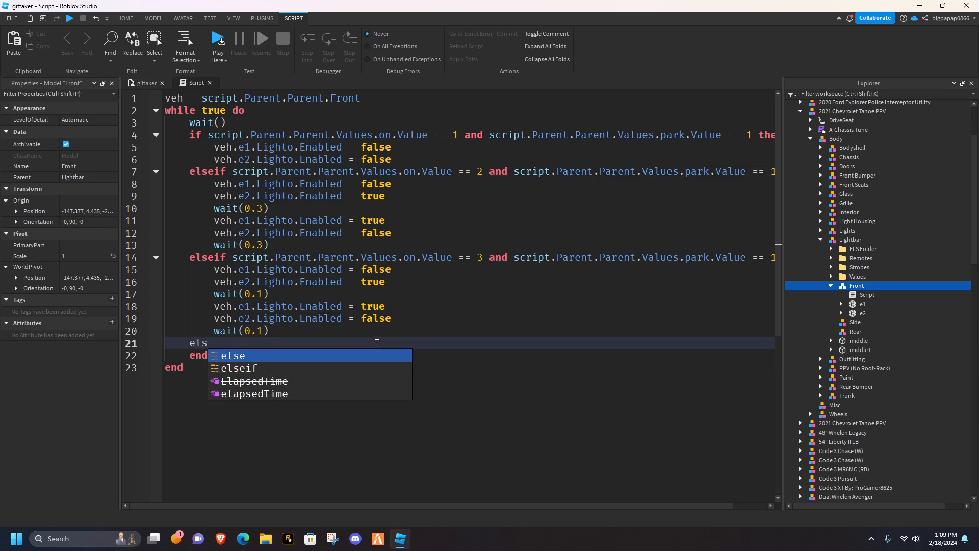
pyautogui.write('eif script.Parent.Parent.')
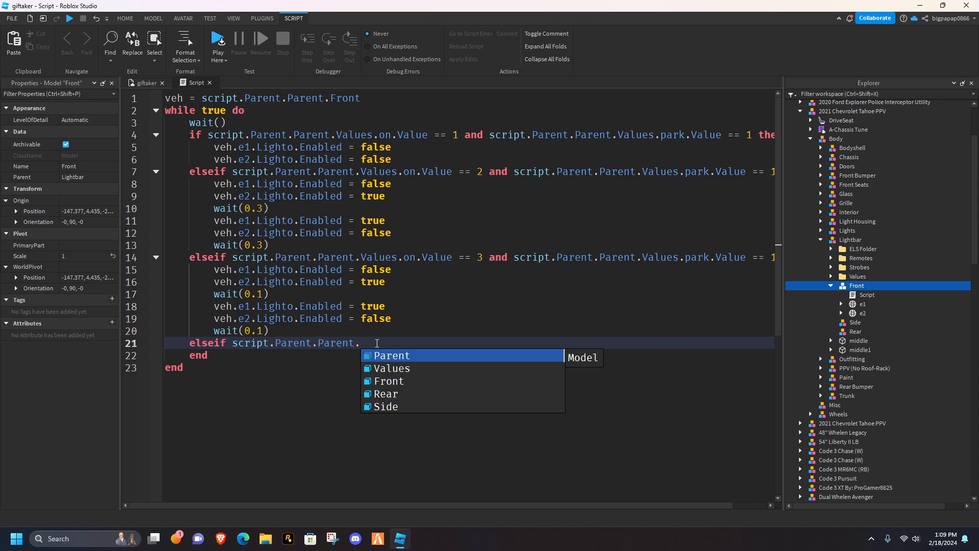
pyautogui.write('Values.Paren')
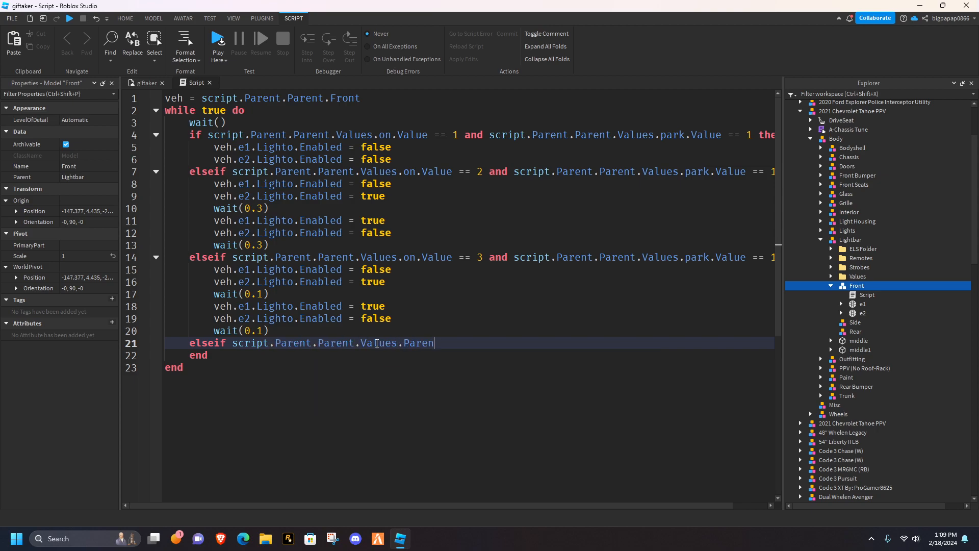
pyautogui.write('park.v')
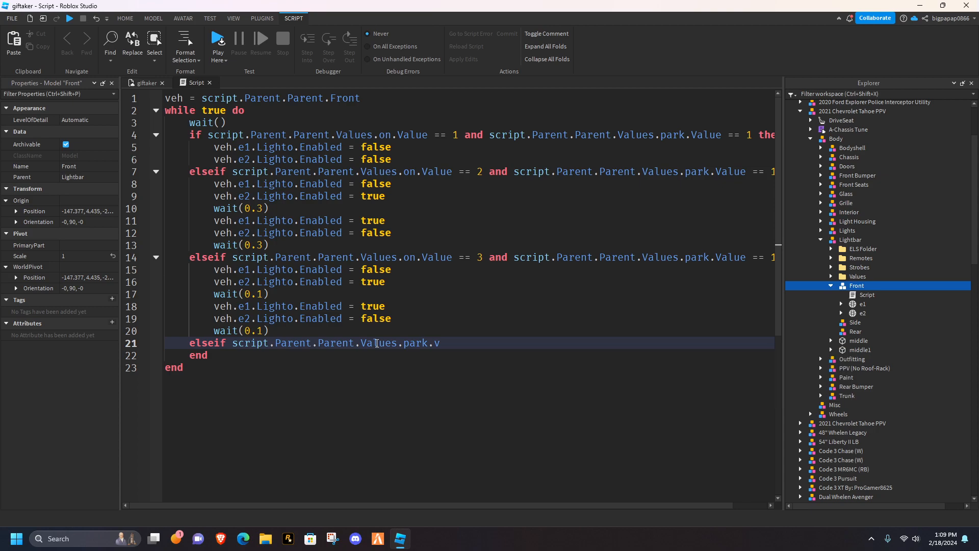
pyautogui.write('alue == 0')
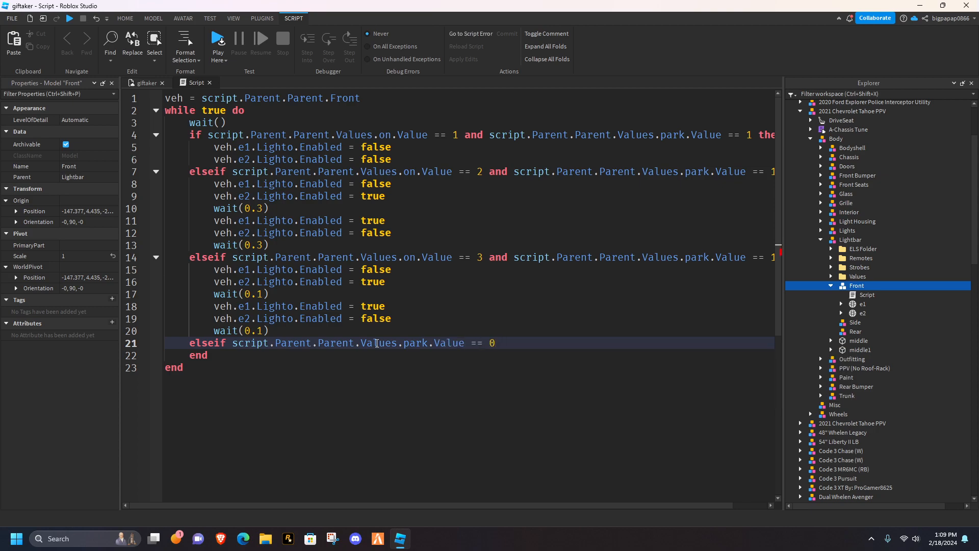
pyautogui.write('thj')
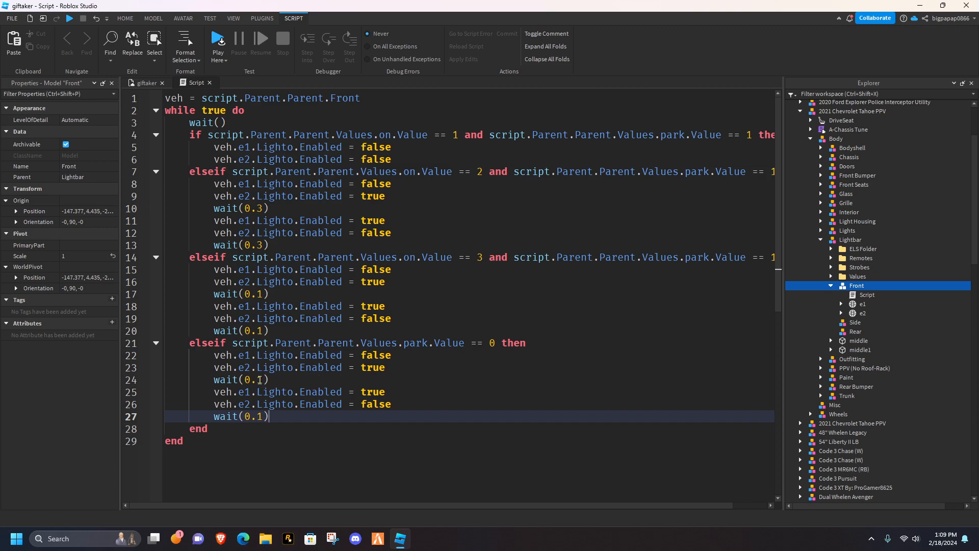
pyautogui.write('9')
pyautogui.click(469, 379)
pyautogui.write('9')
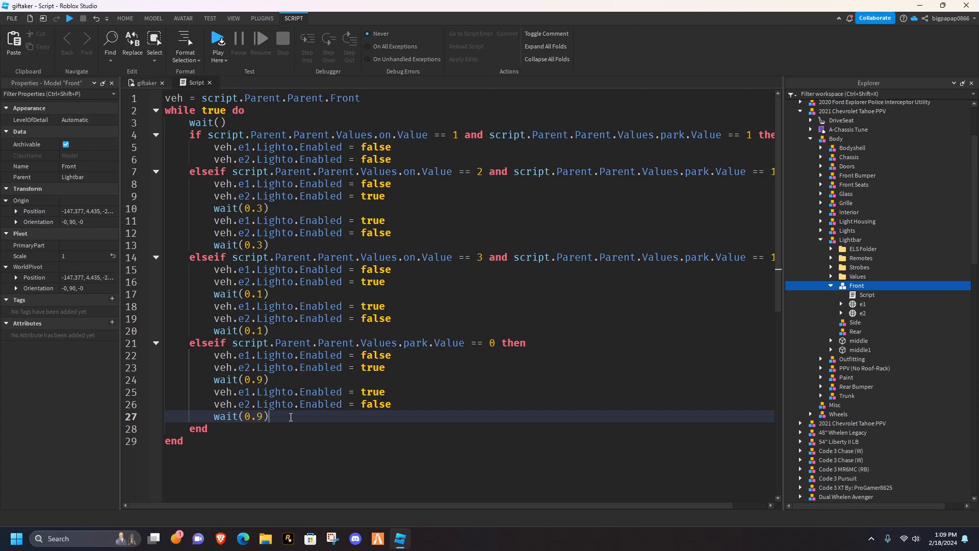
pyautogui.write('else')
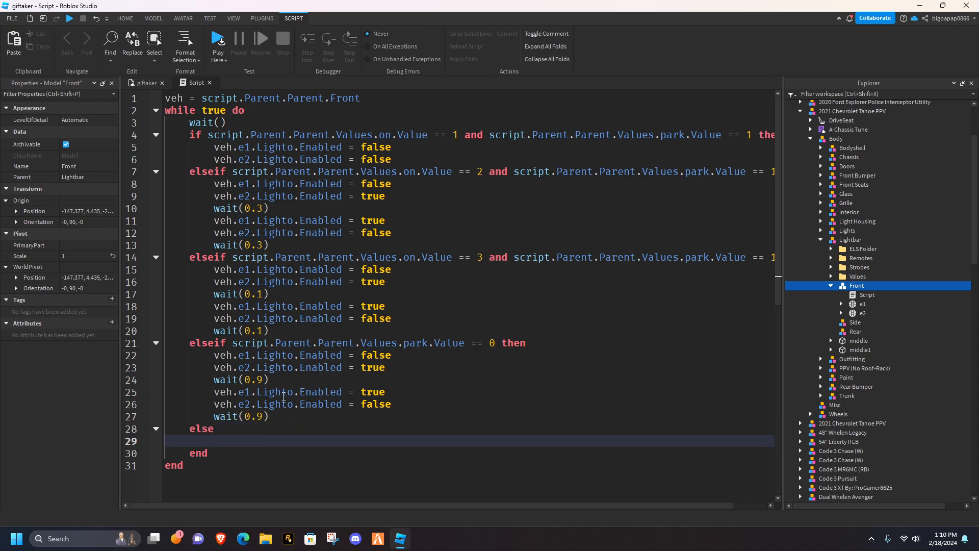
pyautogui.click(225, 442)
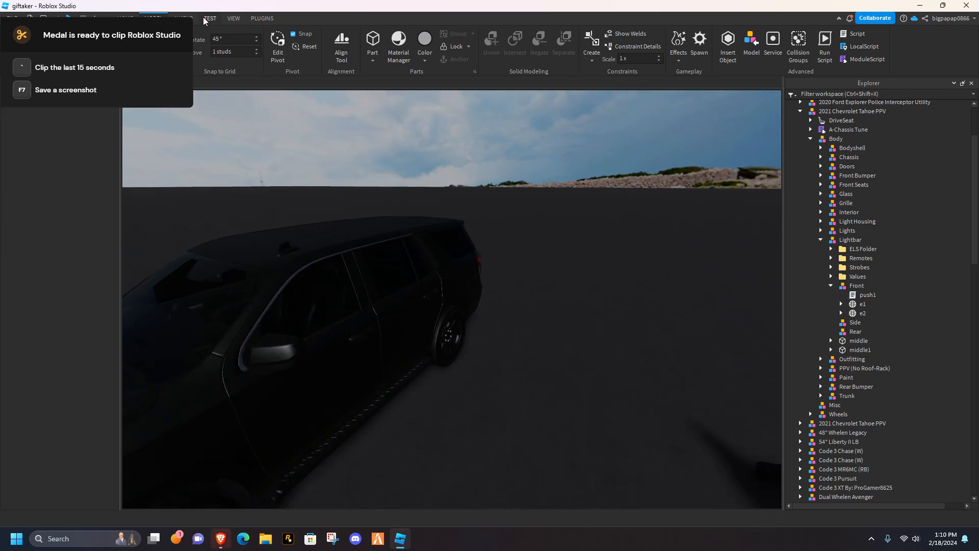
# Play-test the game, then return to the push1 lightbar script
pyautogui.click(125, 19)
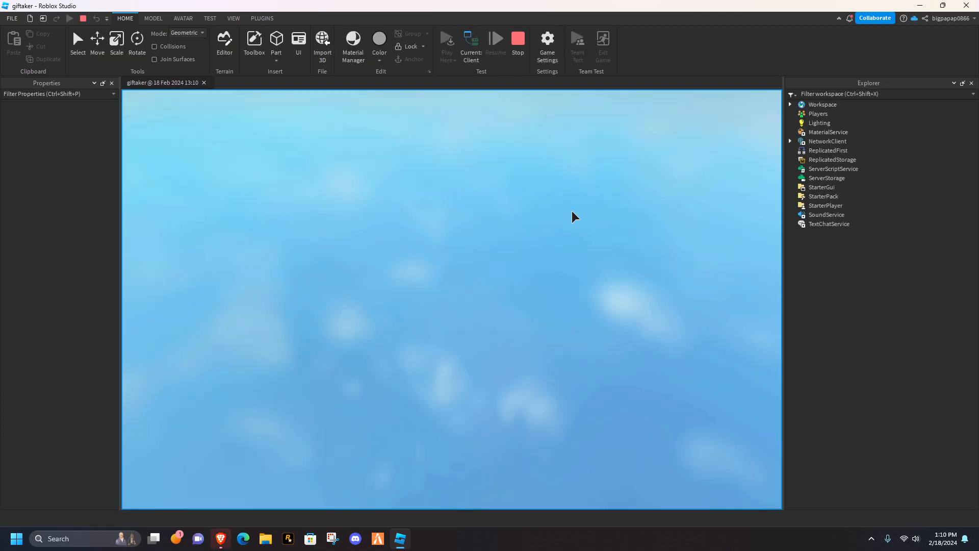
pyautogui.click(448, 38)
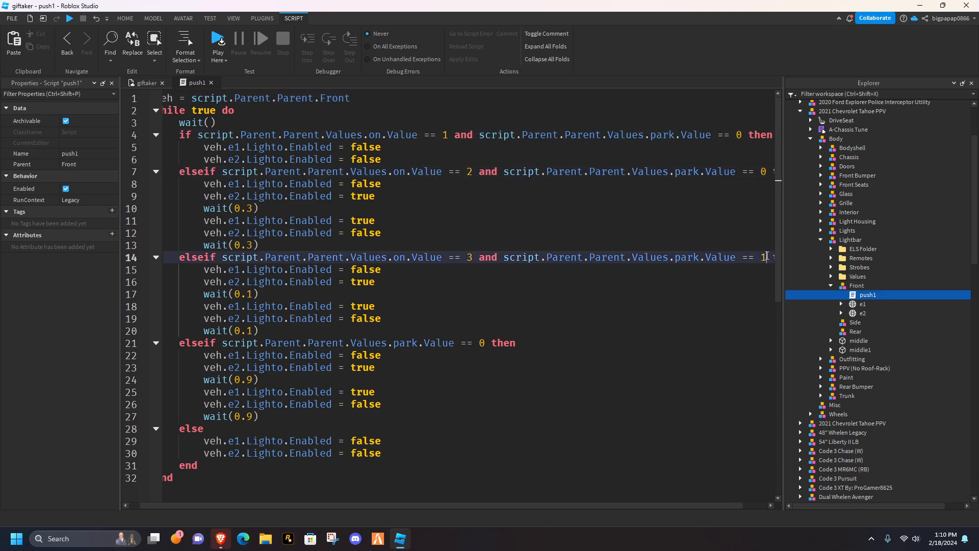
# Select the park value in the stage 3 condition on line 14 for editing
pyautogui.doubleClick(481, 343)
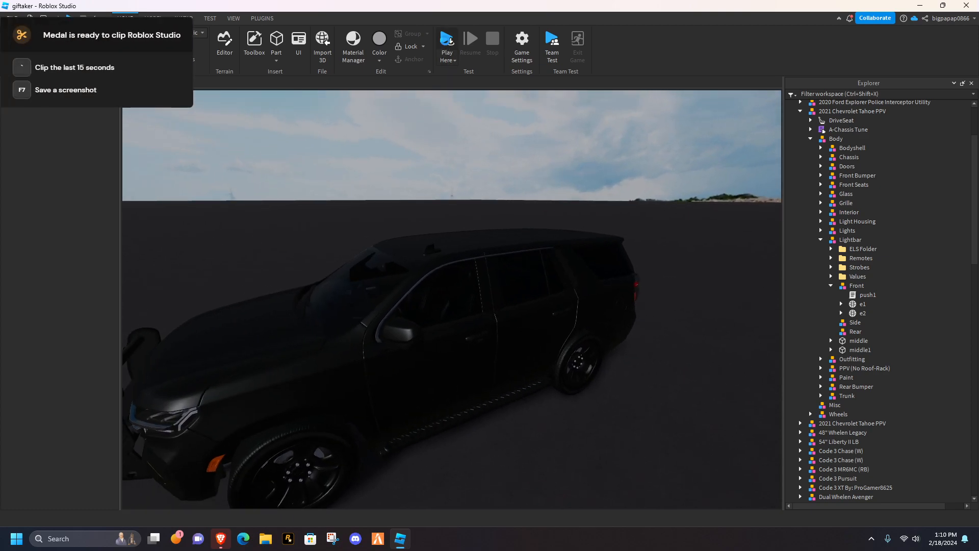
# Run a play test showing the Tahoe's pushbar glowing blue, then stop it
pyautogui.click(448, 44)
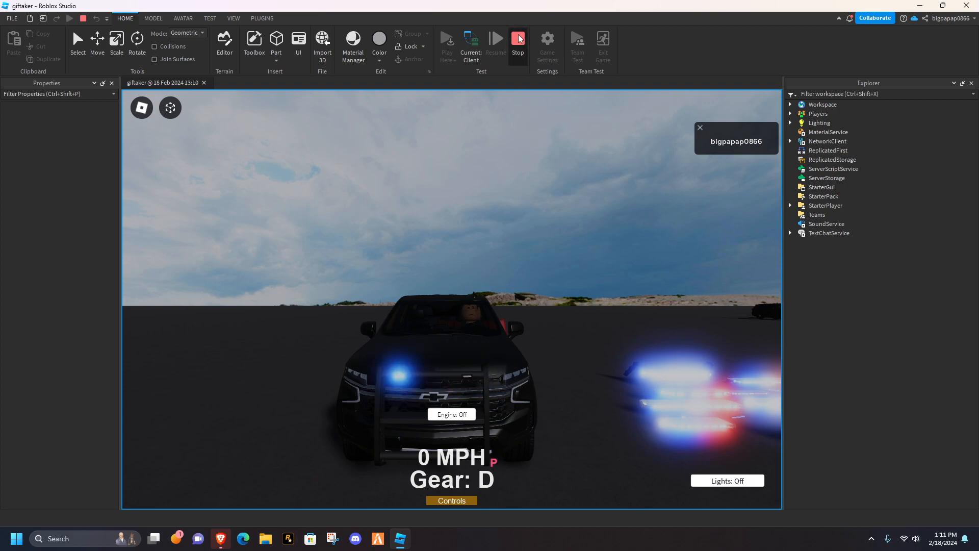
pyautogui.click(517, 42)
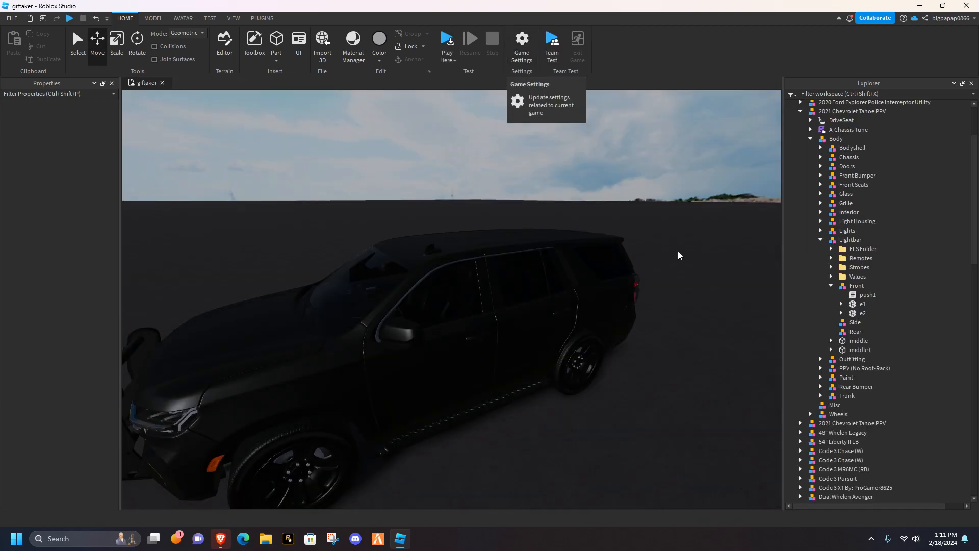
# Open push1 from Lightbar > Front and scroll to the 0.9-second park flash branch
pyautogui.doubleClick(867, 295)
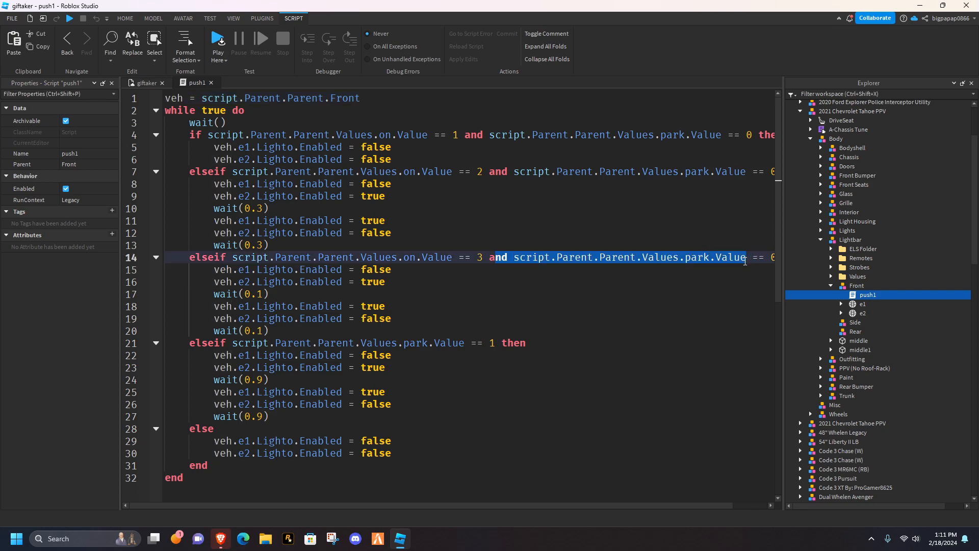
pyautogui.moveTo(592, 235)
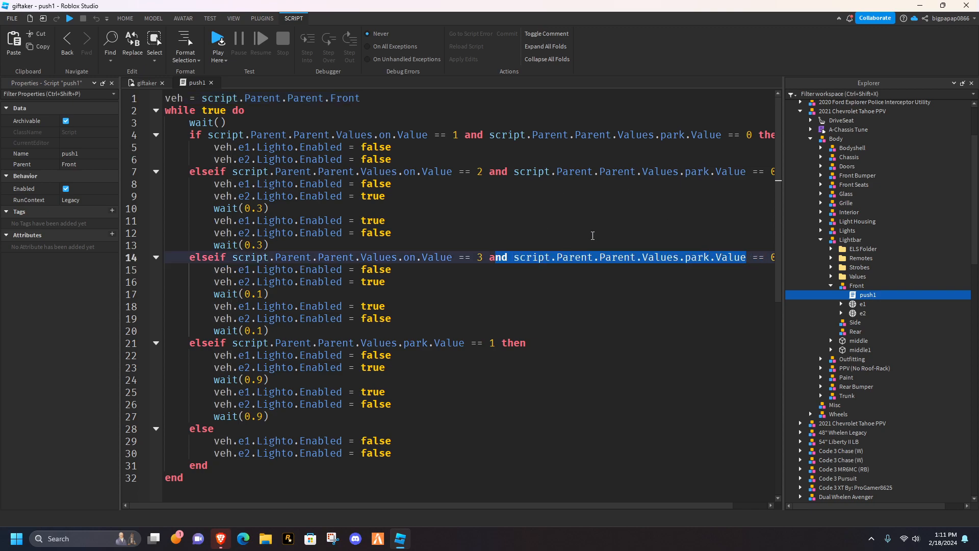
pyautogui.scroll(-3)
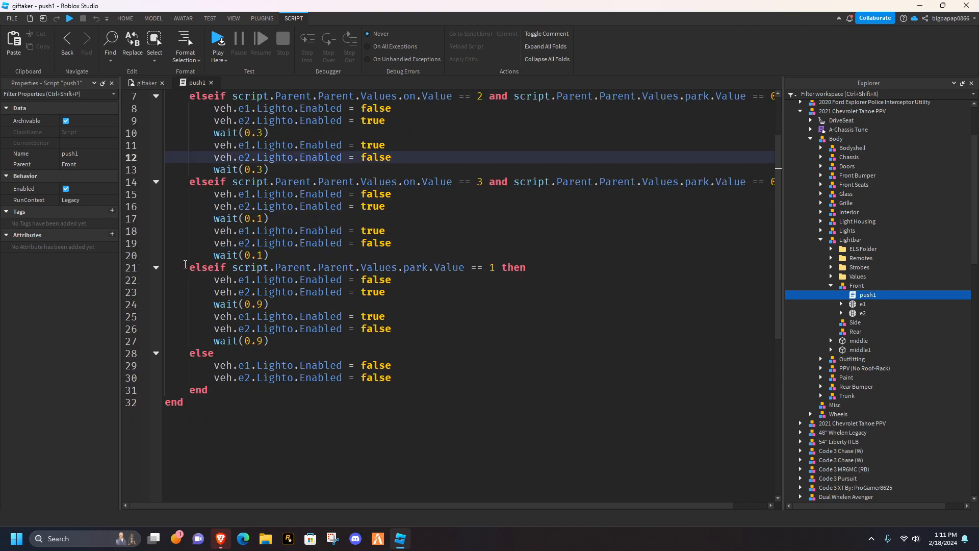